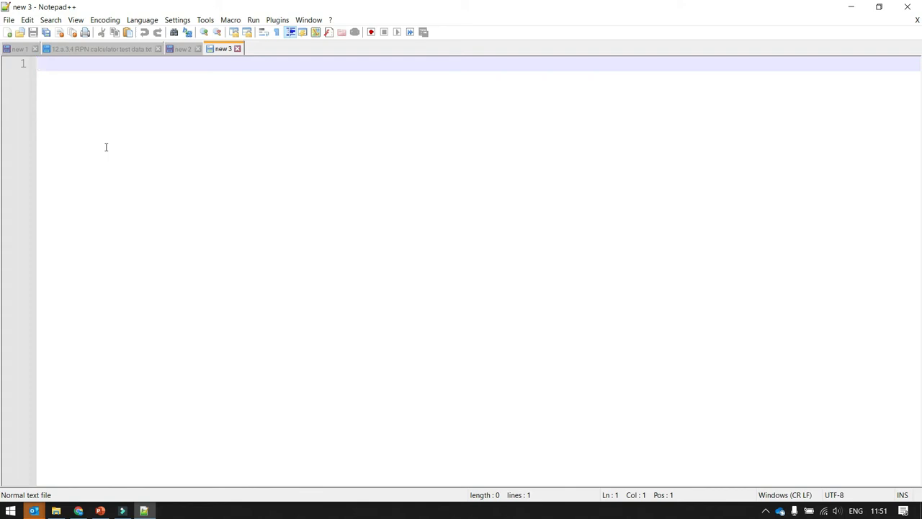
Write the repeat … until(swapped == false) loop skeleton with blank lines between
type("repeat")
type("unti")
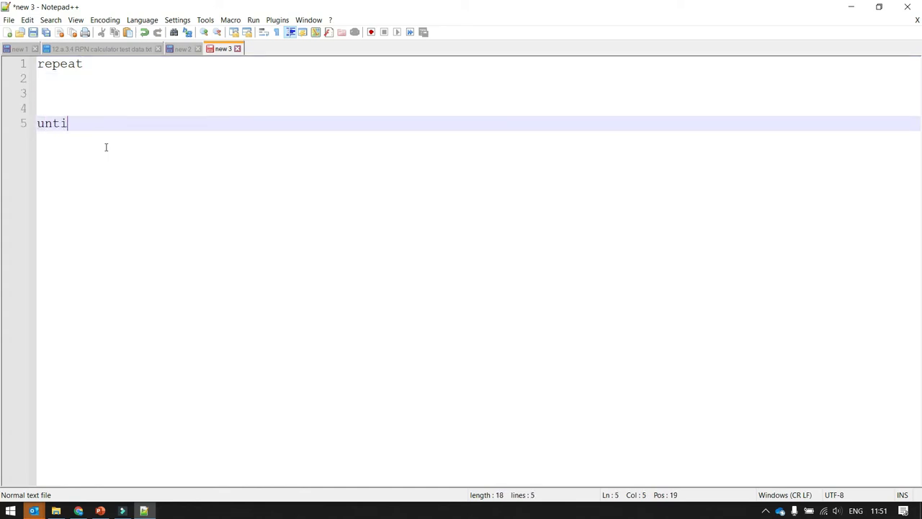
type("l(")
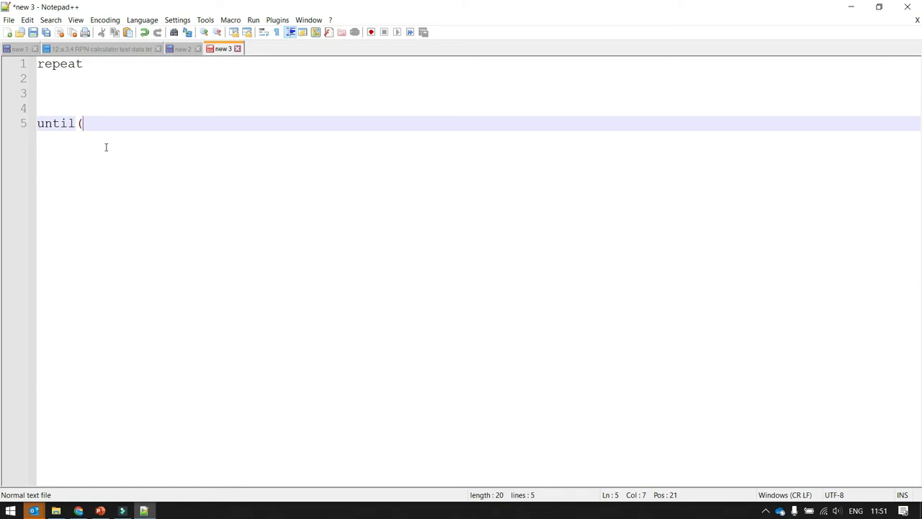
mouse_move(168, 127)
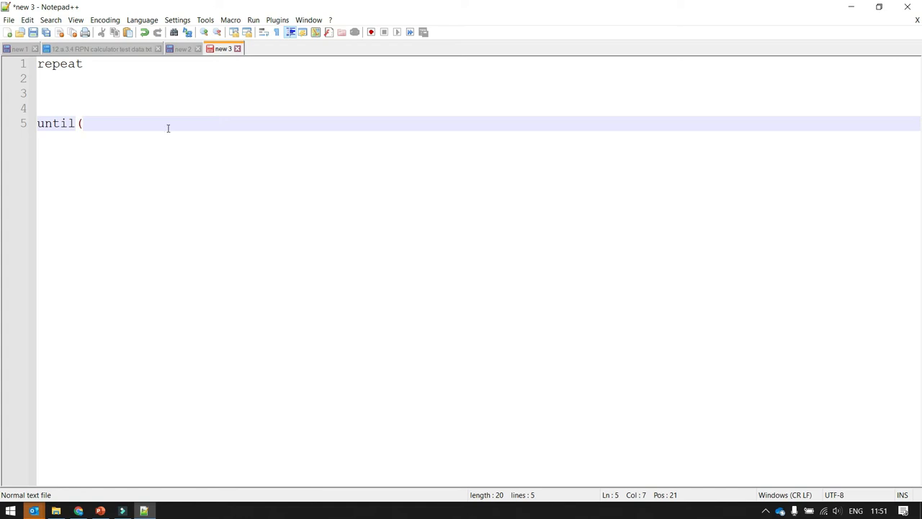
mouse_move(161, 156)
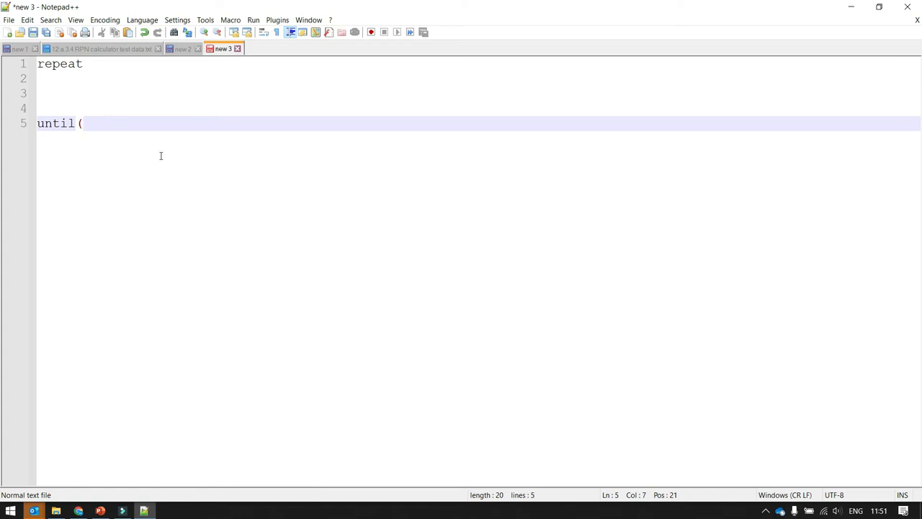
type("swapped = f")
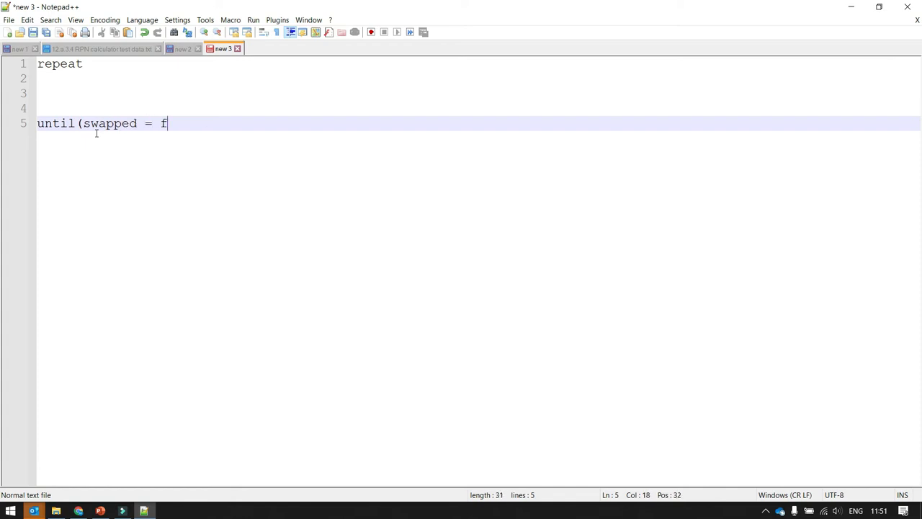
type("al")
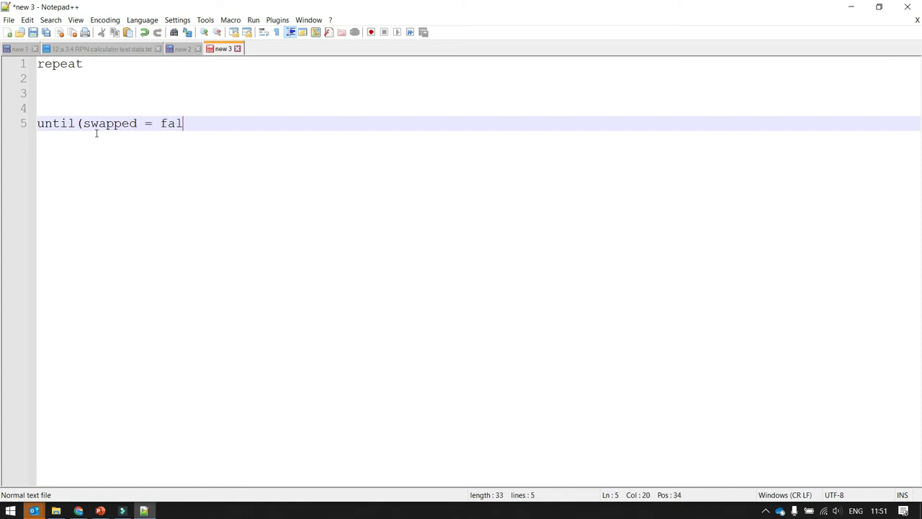
type("se)")
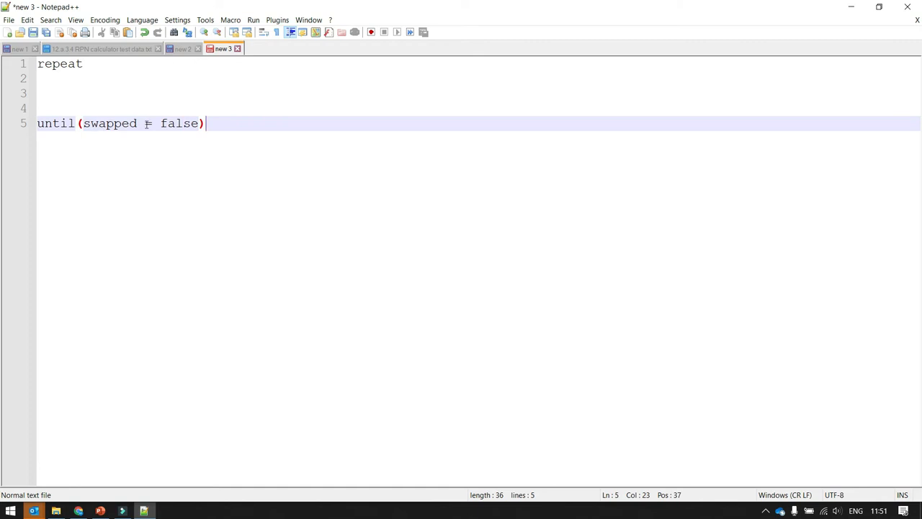
type("=")
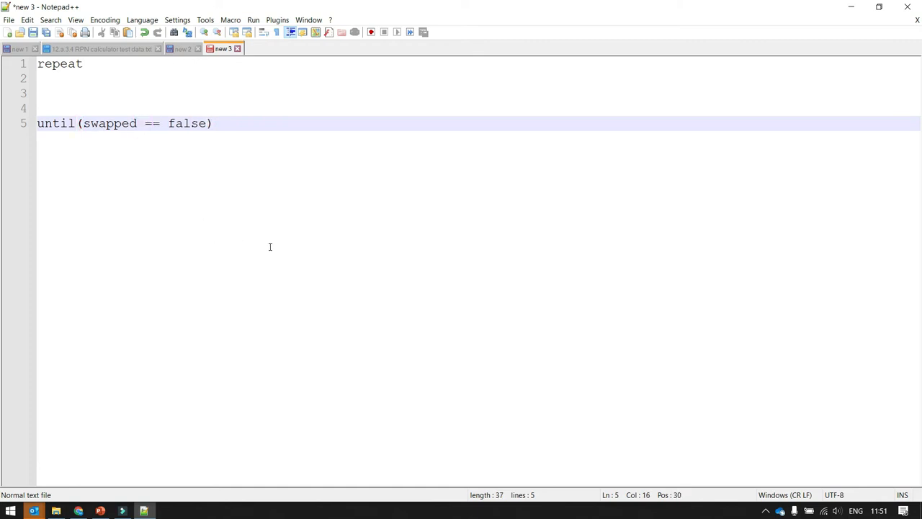
double_click(110, 123)
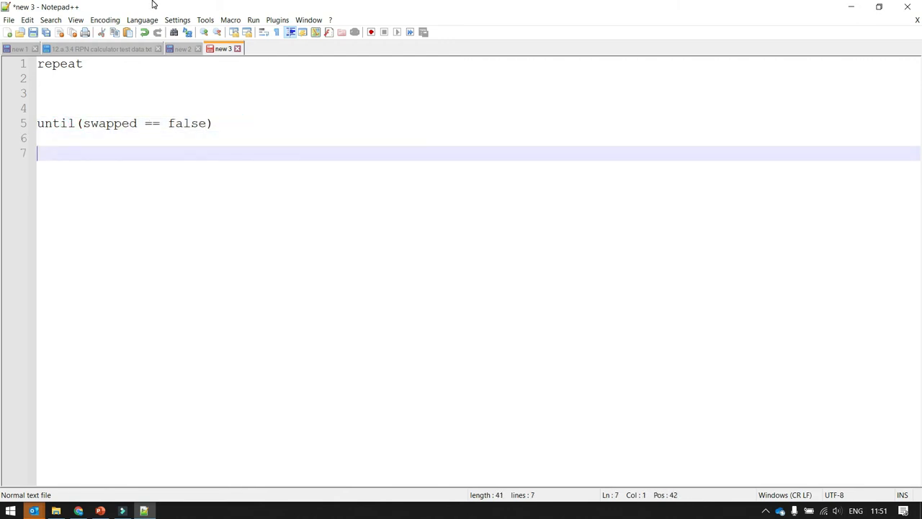
Add print("list is sorted") after the until line
type("prin")
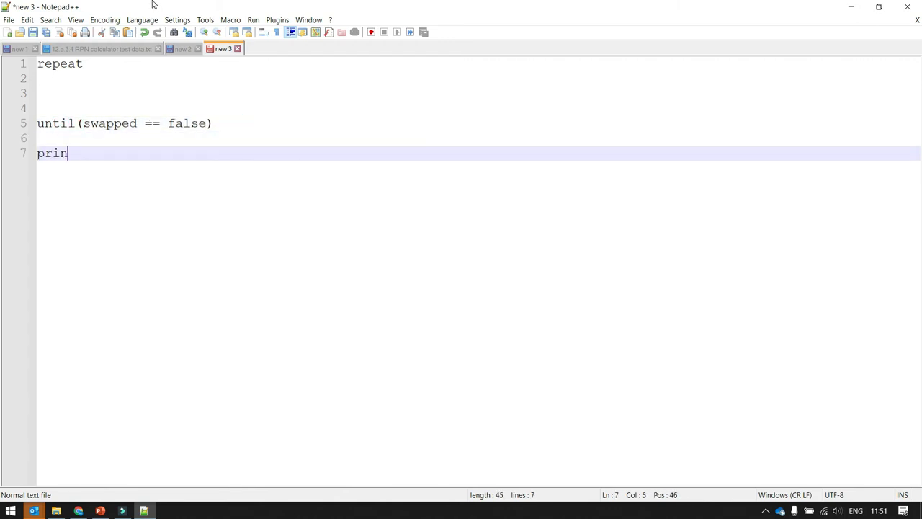
type("t(\"")
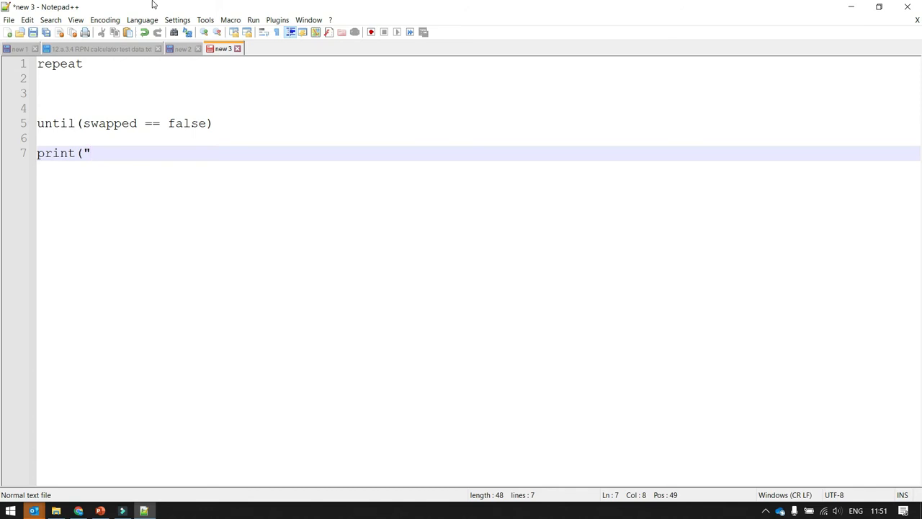
type("list is sor")
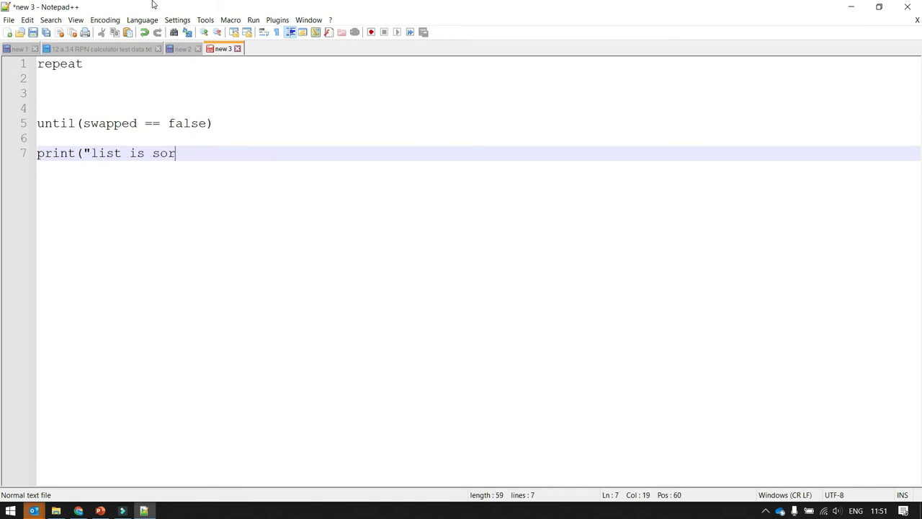
type("ted\")")
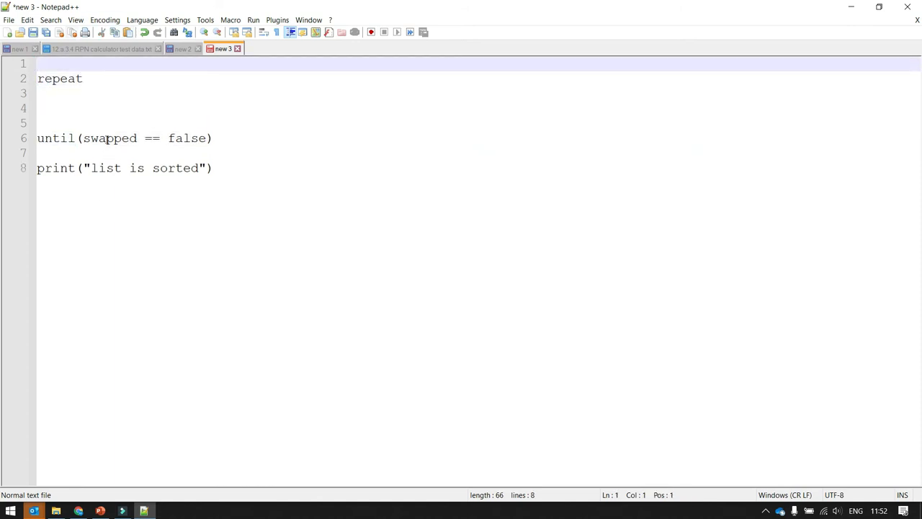
Initialise swapped = false on the first line, using autocomplete, above repeat
type("swa")
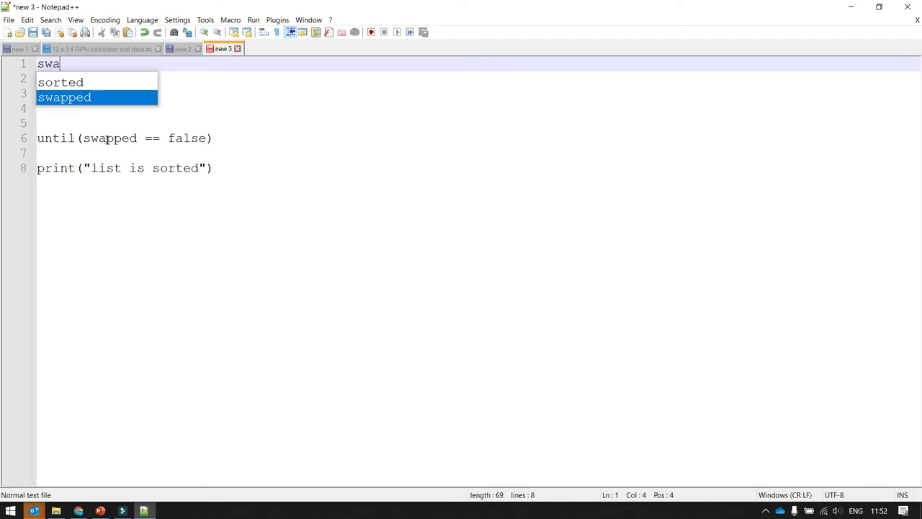
type("pped = false")
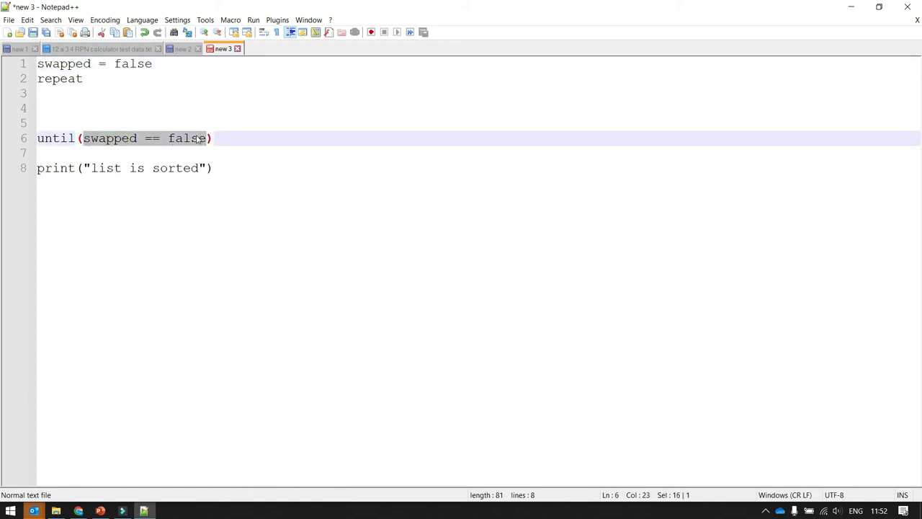
left_click(103, 108)
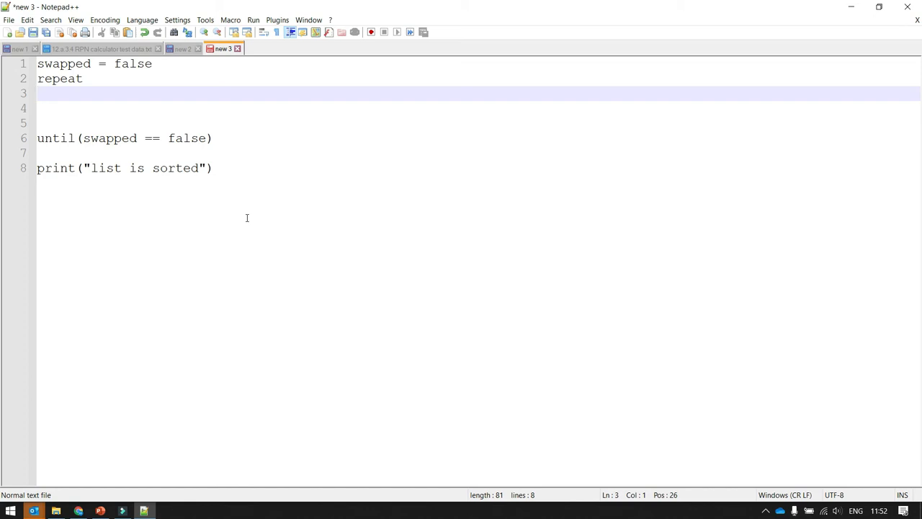
Add an indented for pos = 0 to arr.length - loop closed by next pos
key("tab")
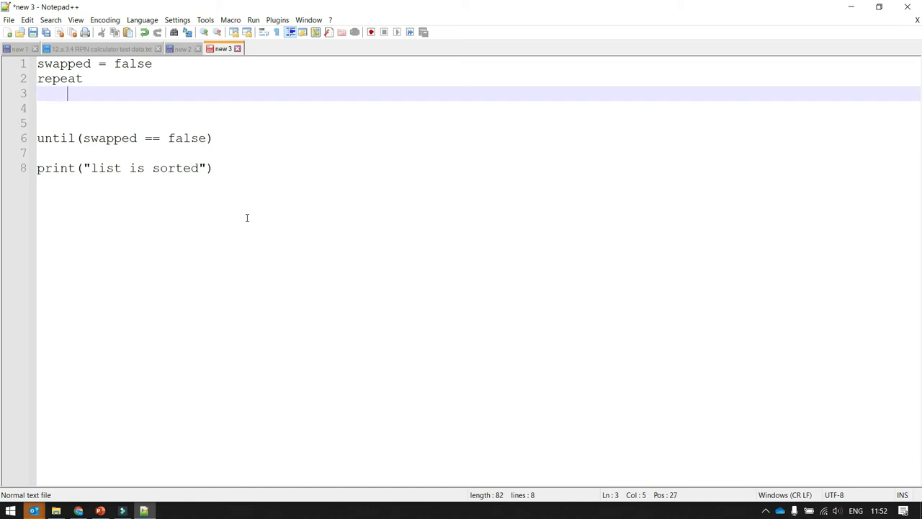
type("for")
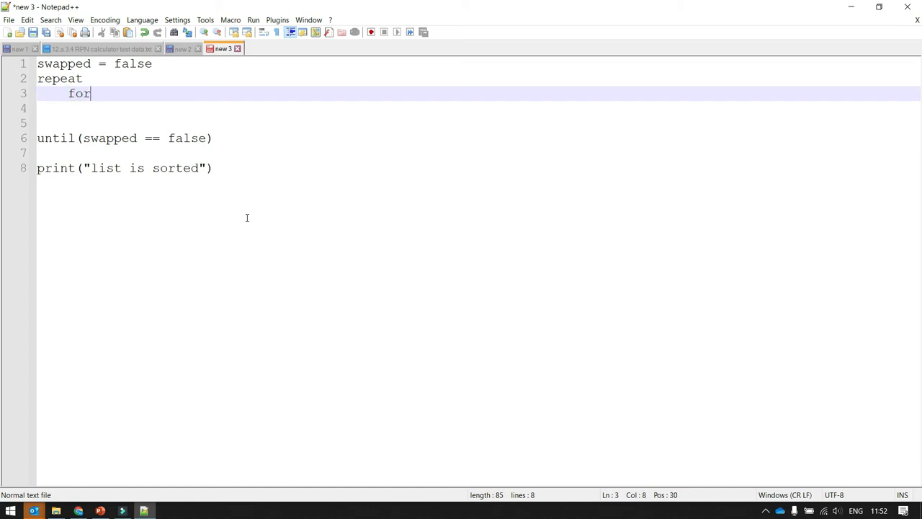
type("n")
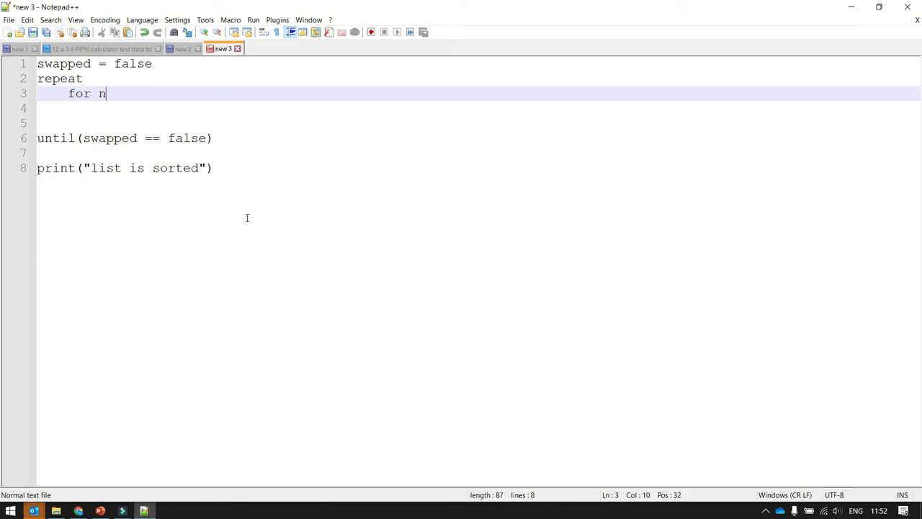
key("Backspace")
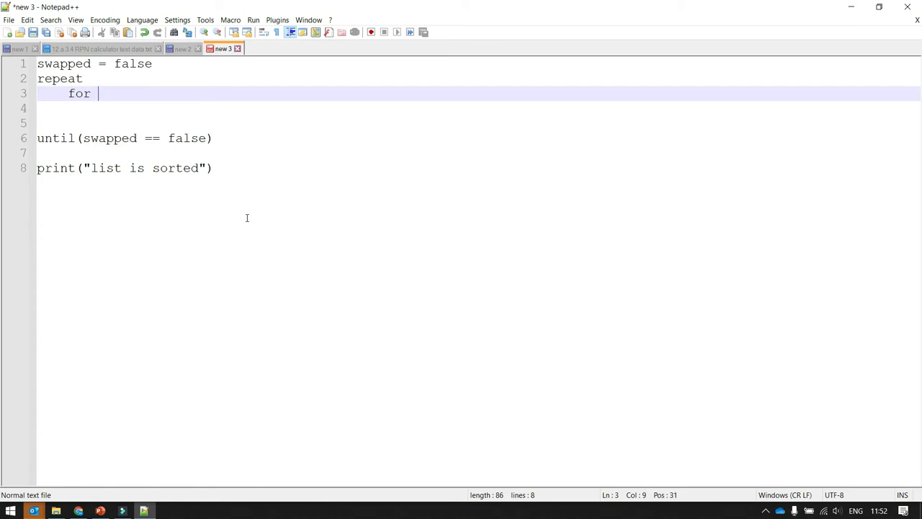
type("pos")
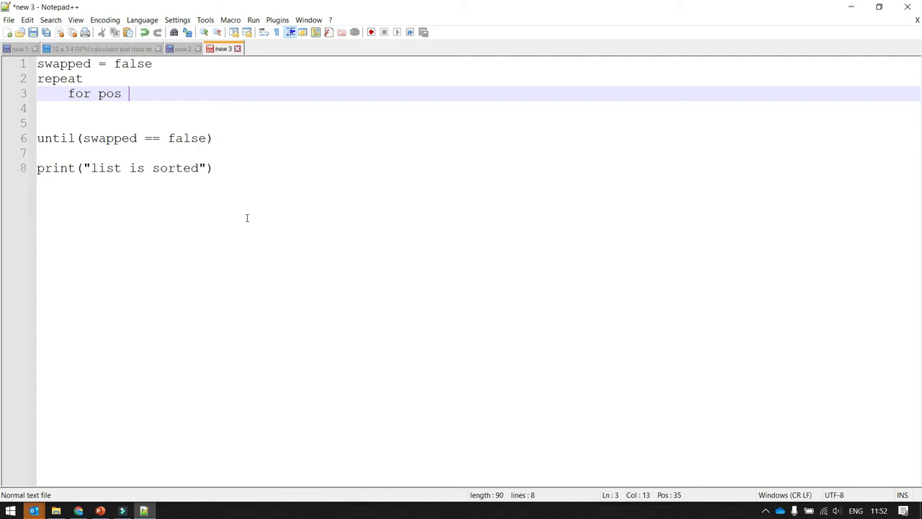
type("= 0")
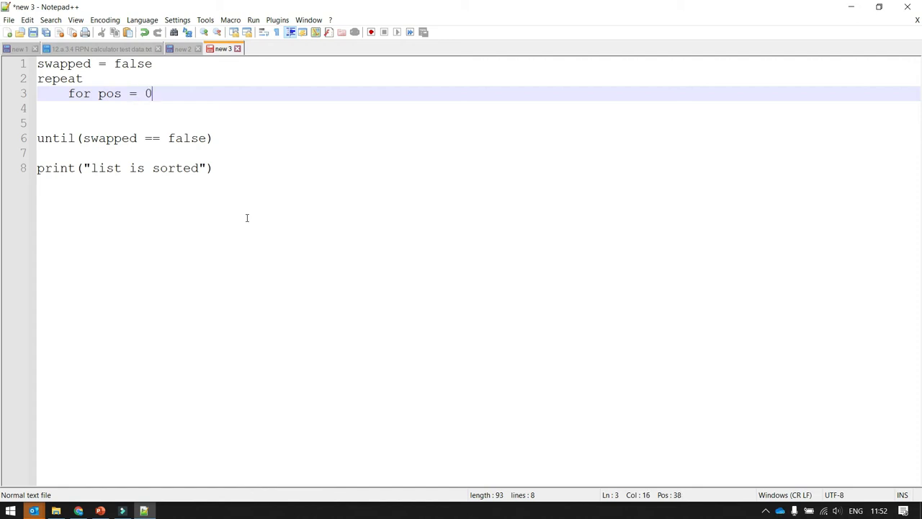
type("t")
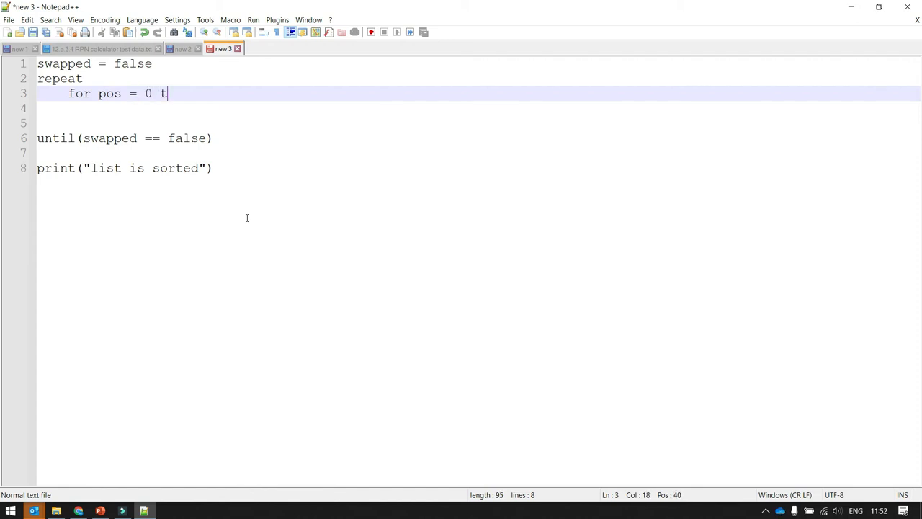
type("o arr.")
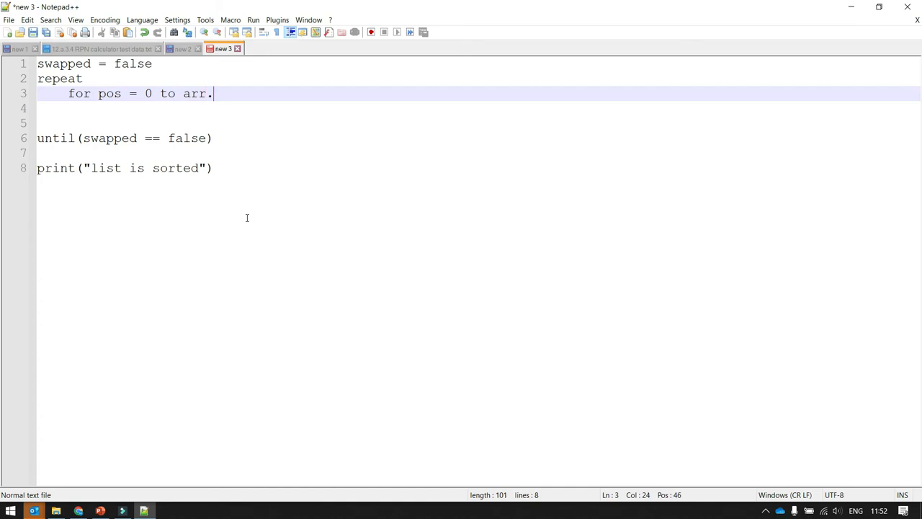
type("le")
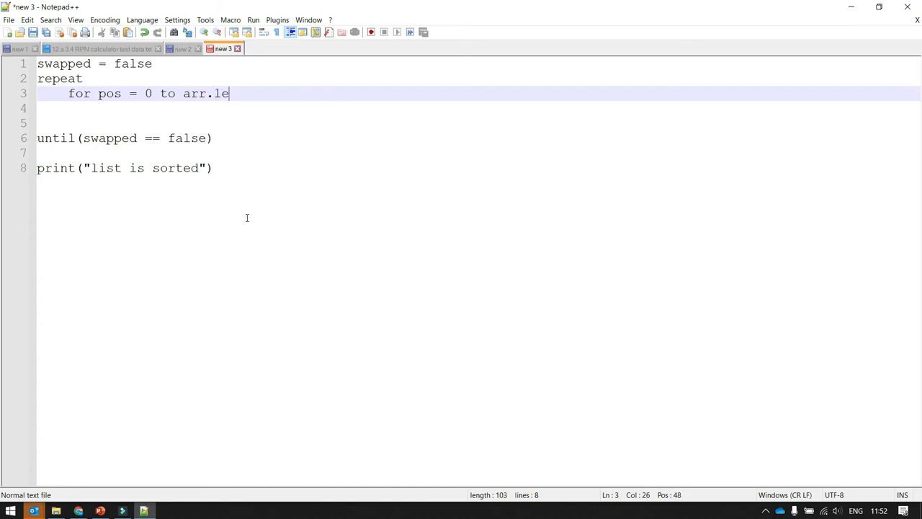
type("ngth")
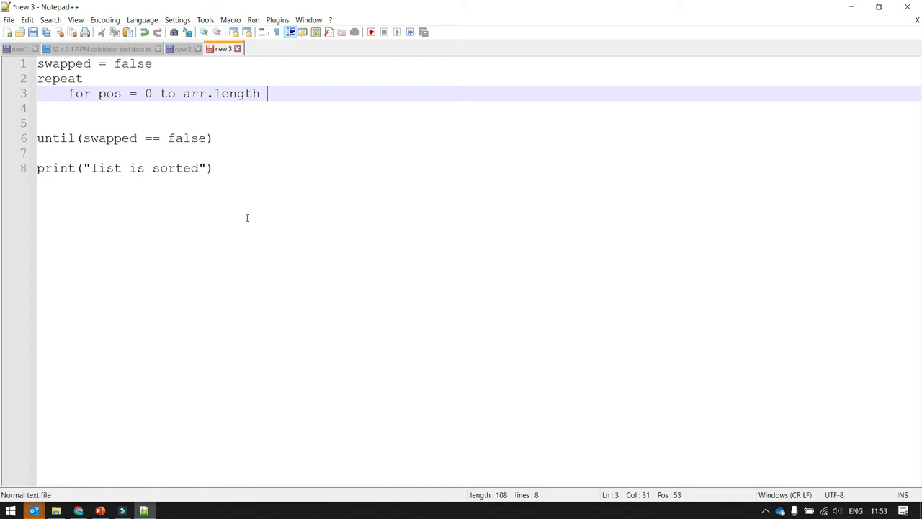
type("-")
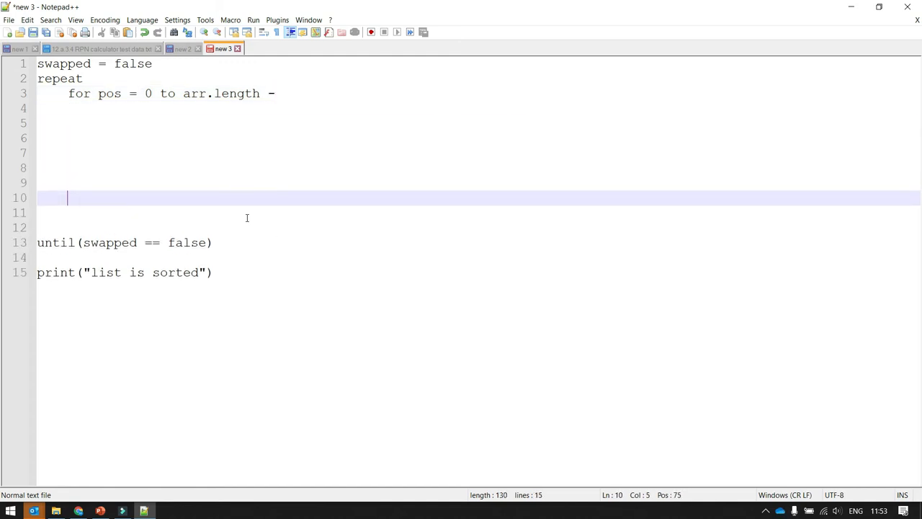
type("next")
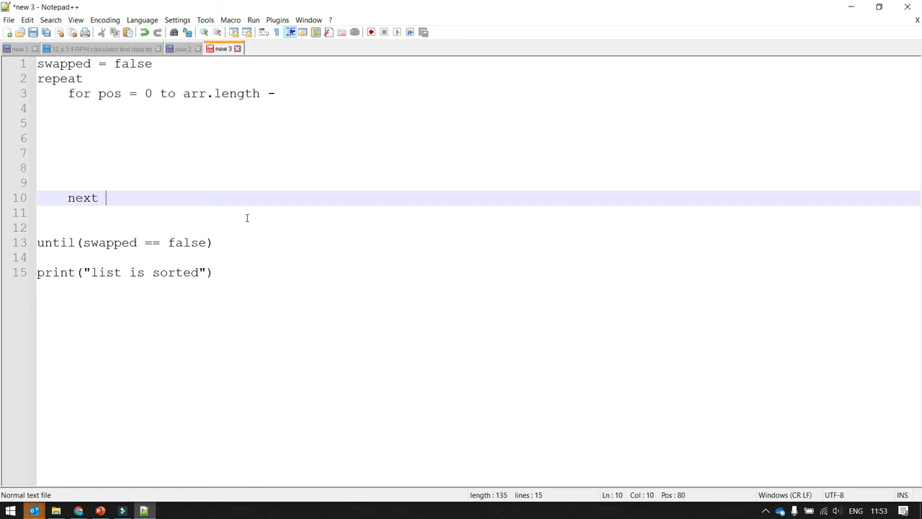
type("pos")
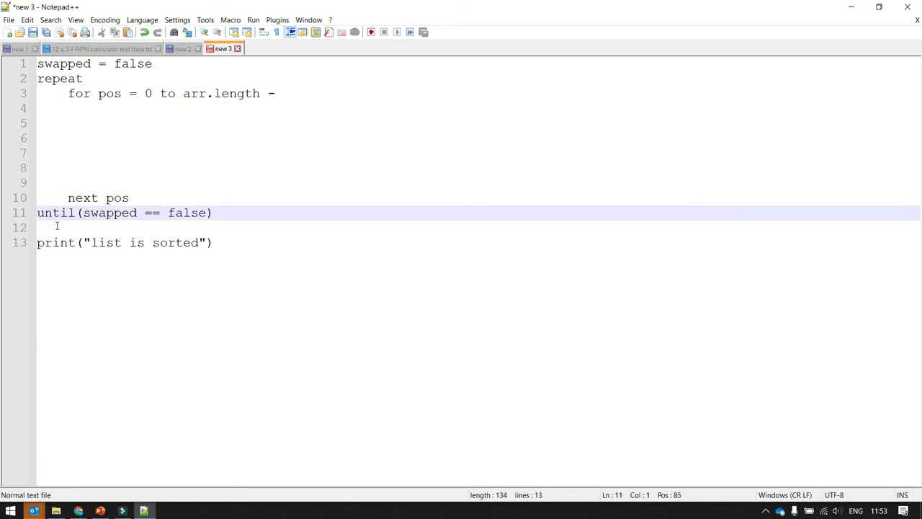
Write the condition line if arr[pos] > arr[pos+1] then inside the for loop
left_click(104, 108)
type("if")
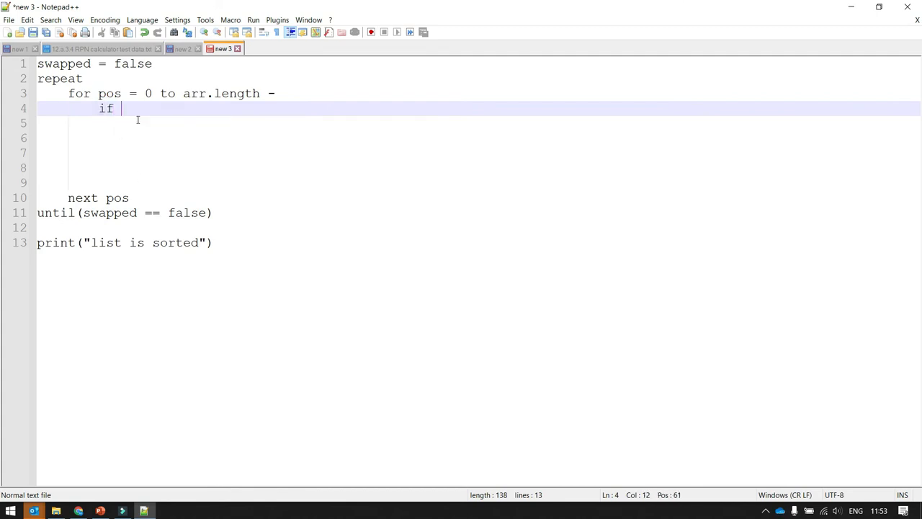
type("arr")
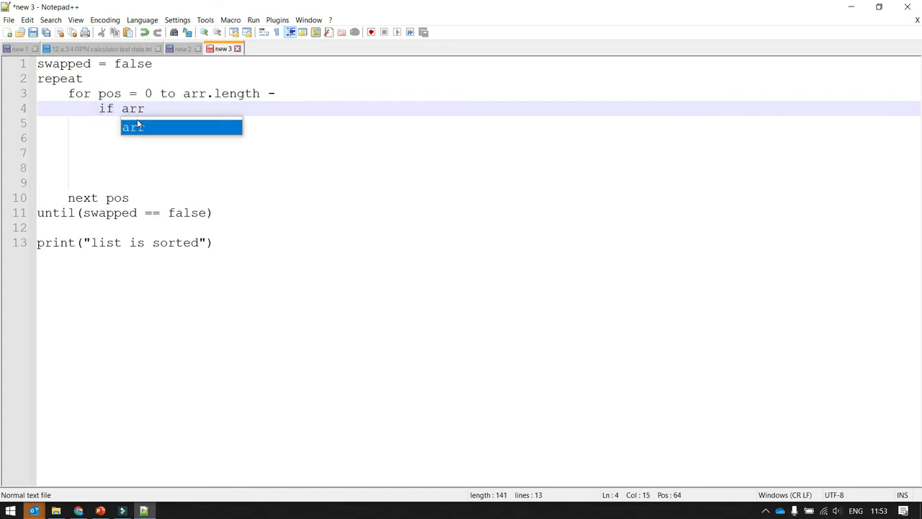
type("[pos")
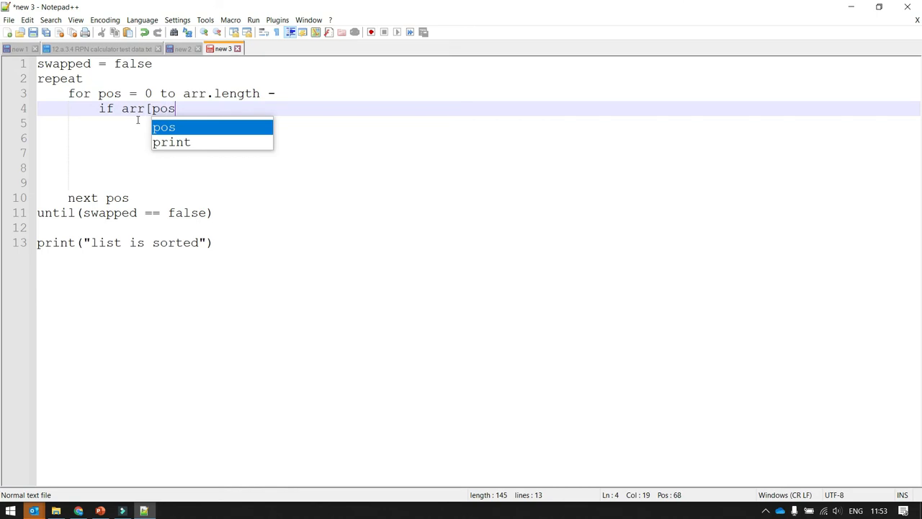
type("]")
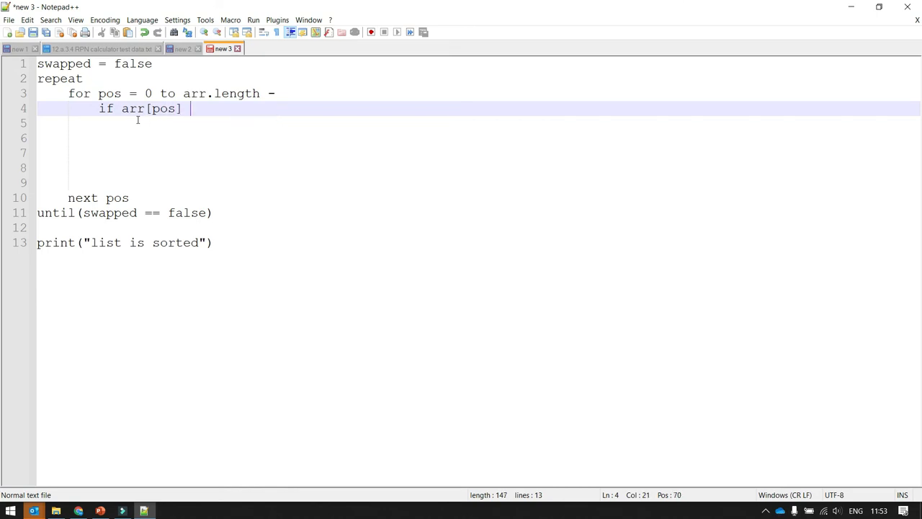
type(">")
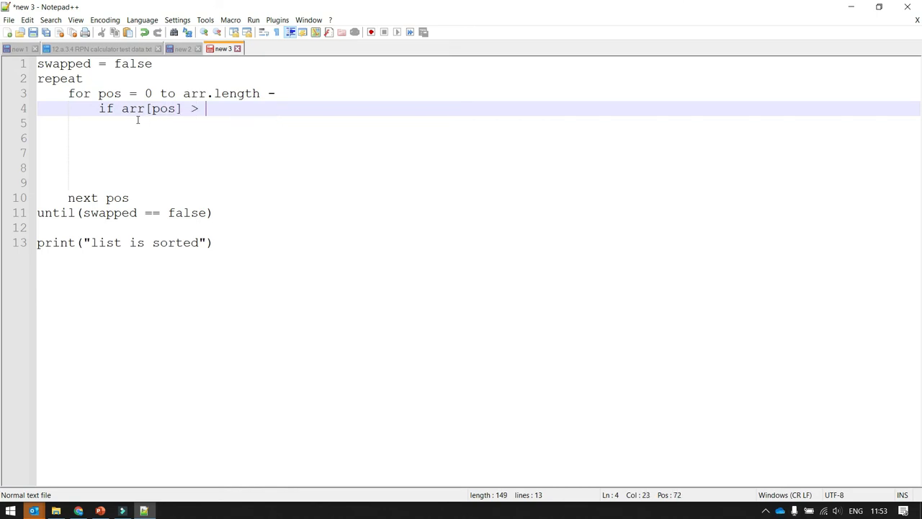
type("arr")
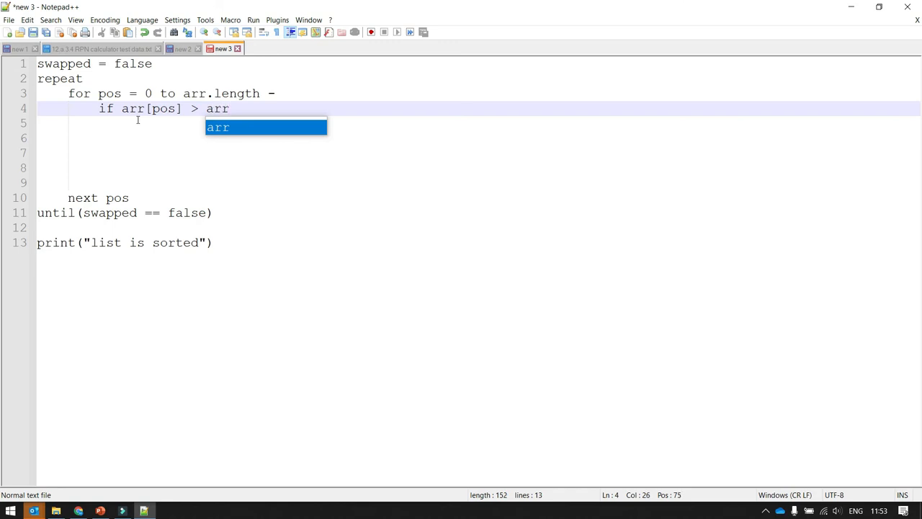
type("[")
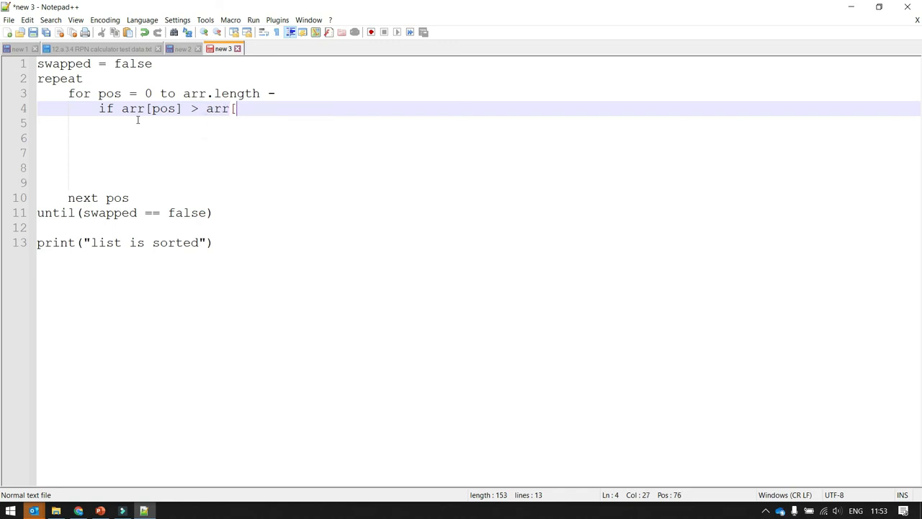
type("po+")
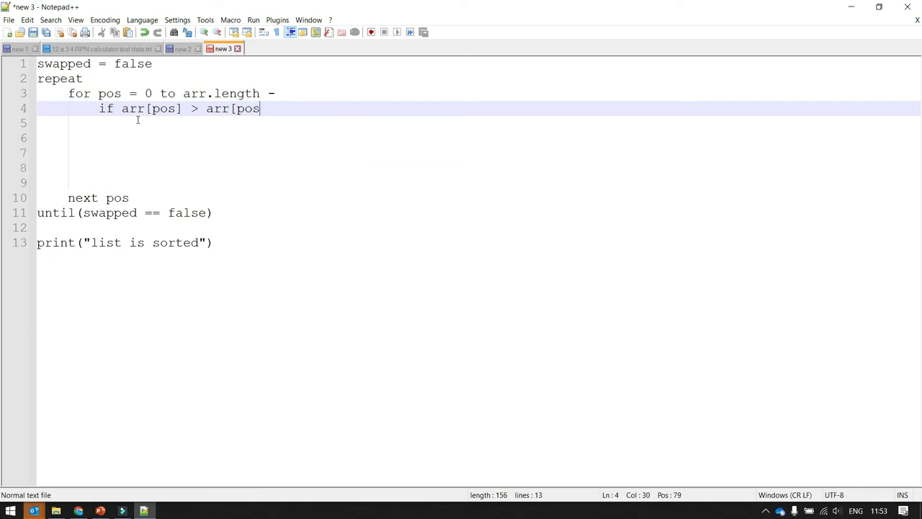
type("+1] then")
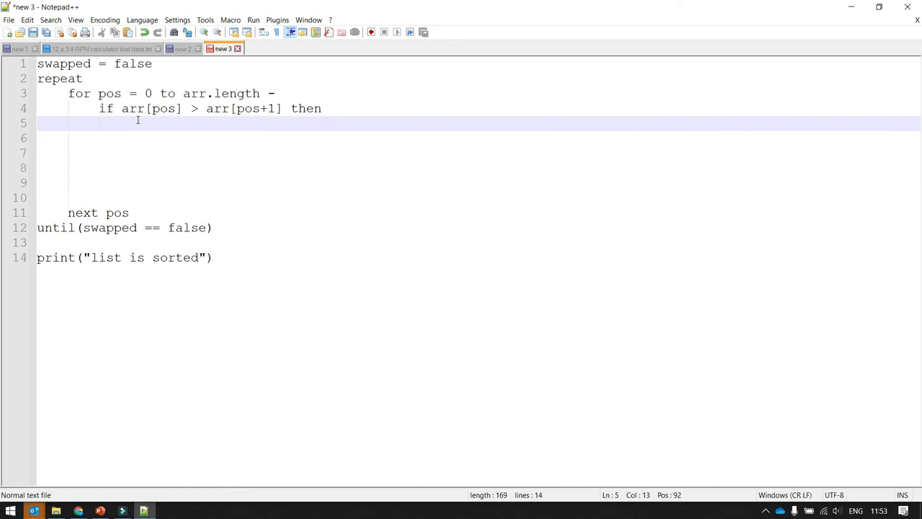
Fill the if block with swap() and swapped = true, closed by end if
type("swap(")
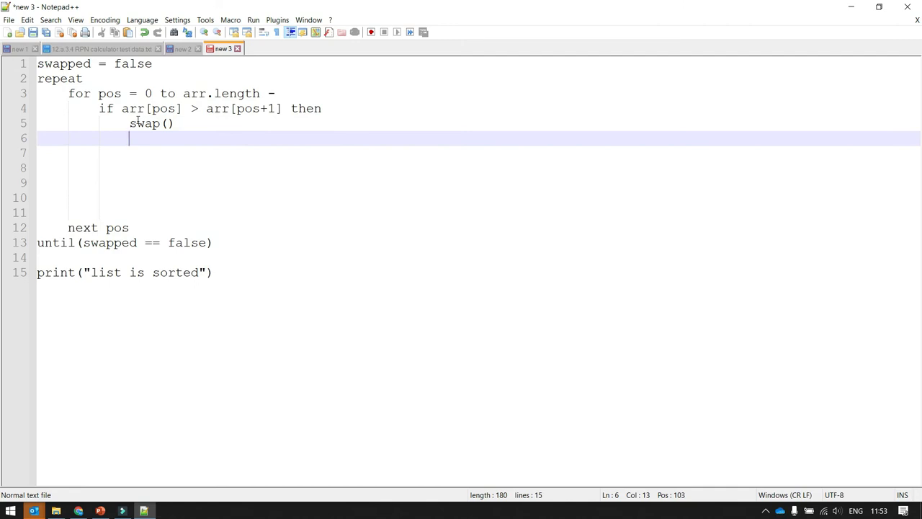
type("s")
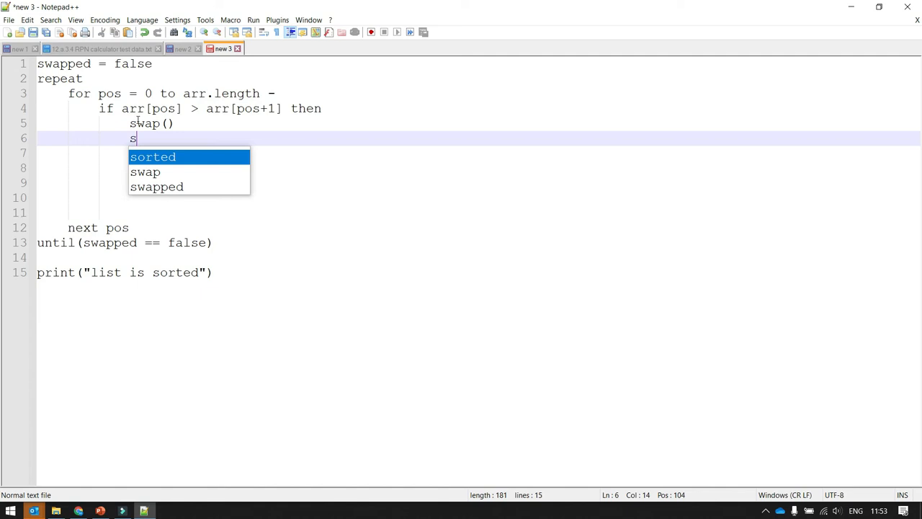
type("wapped")
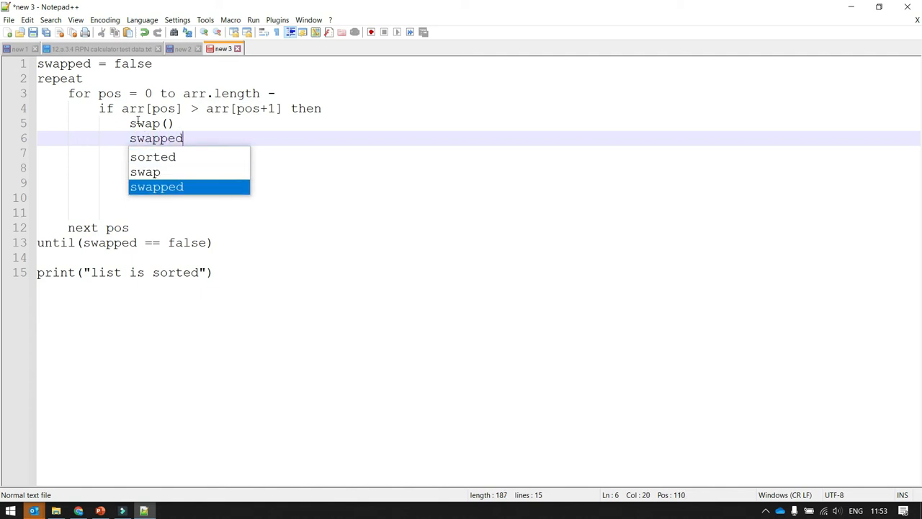
type("= true")
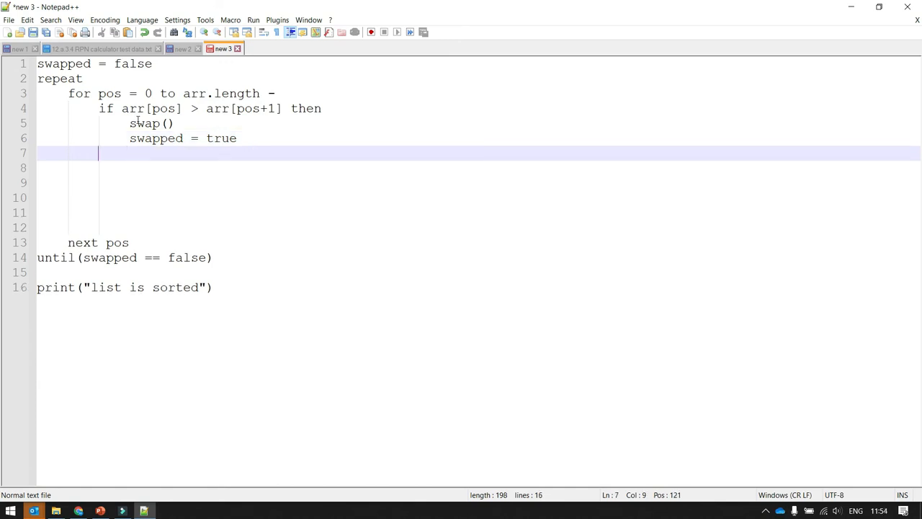
type("end")
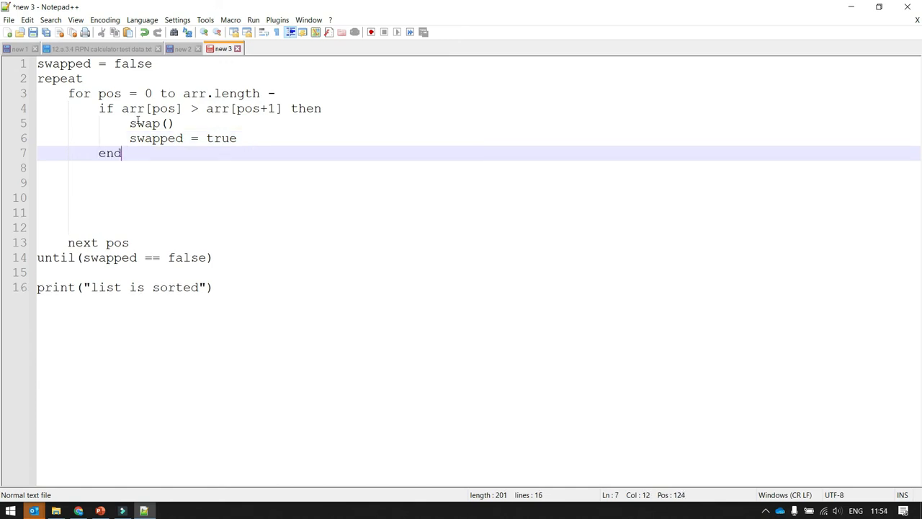
type("if")
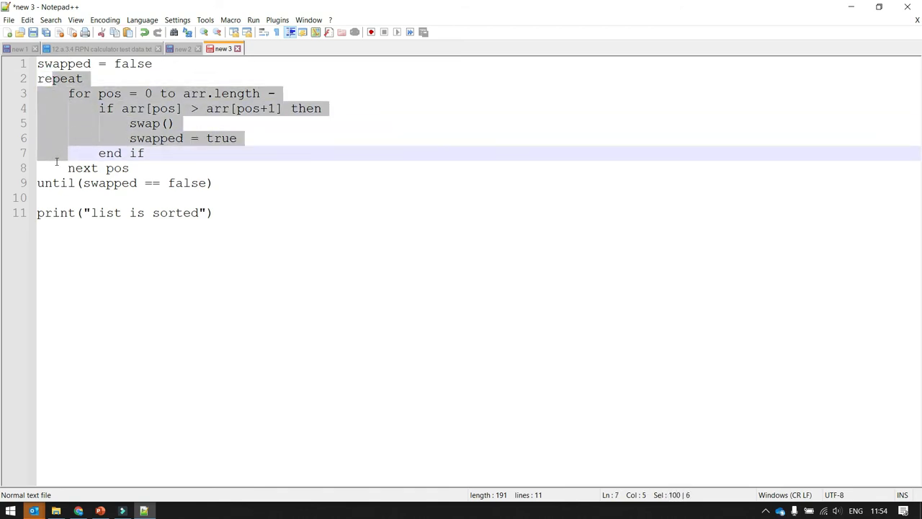
Set the loop bound to arr.length - 1 and begin typing arr[pos] swap arguments
left_click(122, 198)
type(" 1")
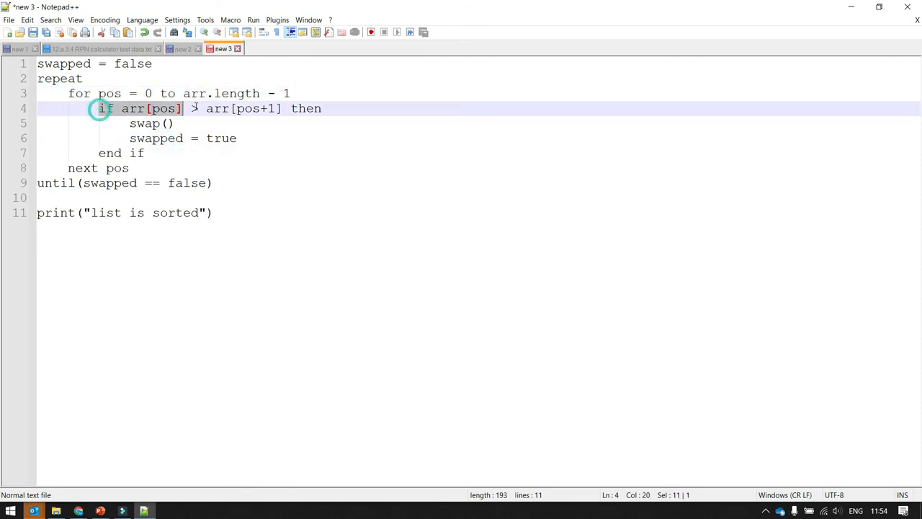
left_click(147, 124)
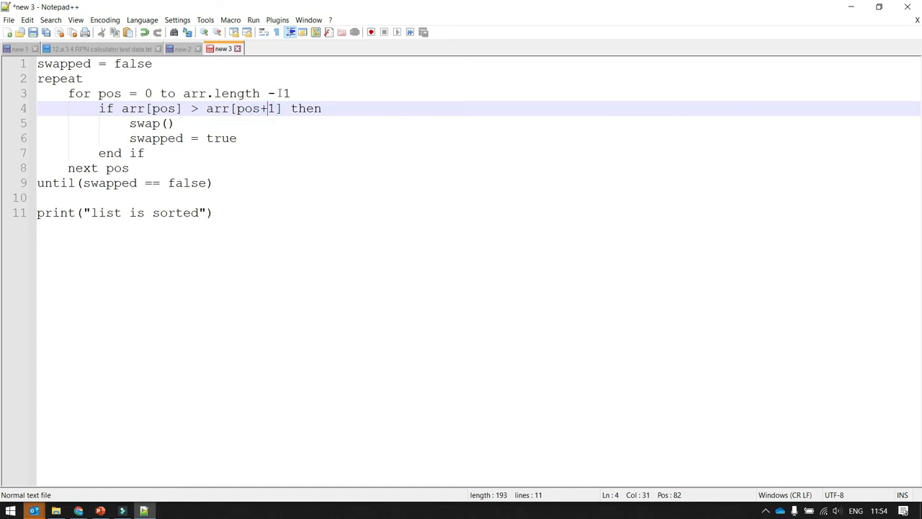
mouse_move(281, 93)
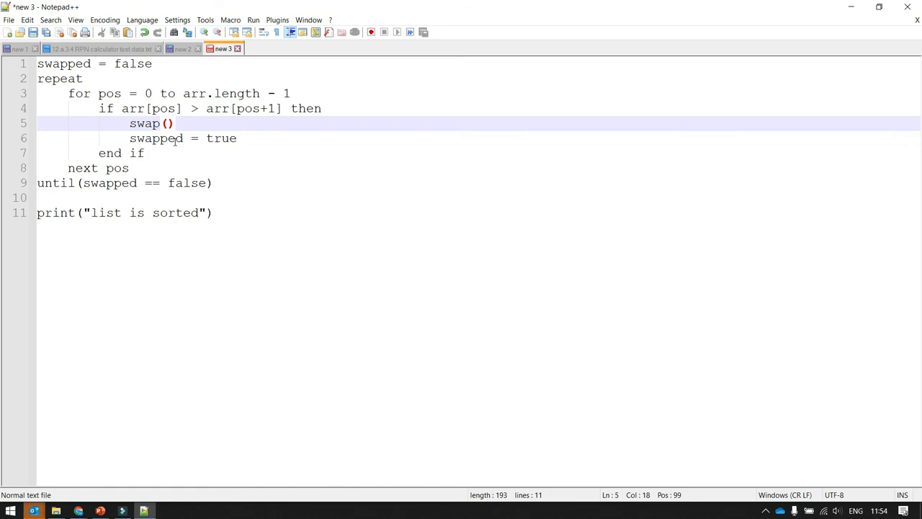
type("arr")
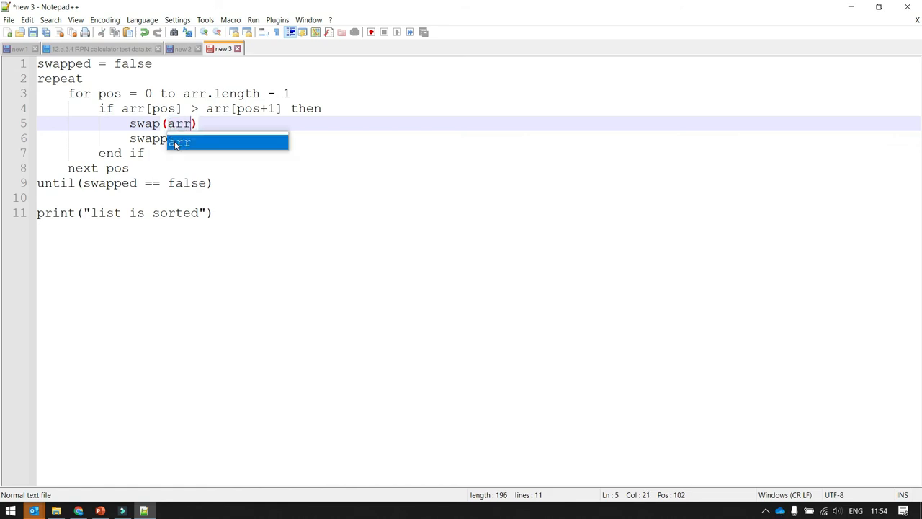
type("[pos],")
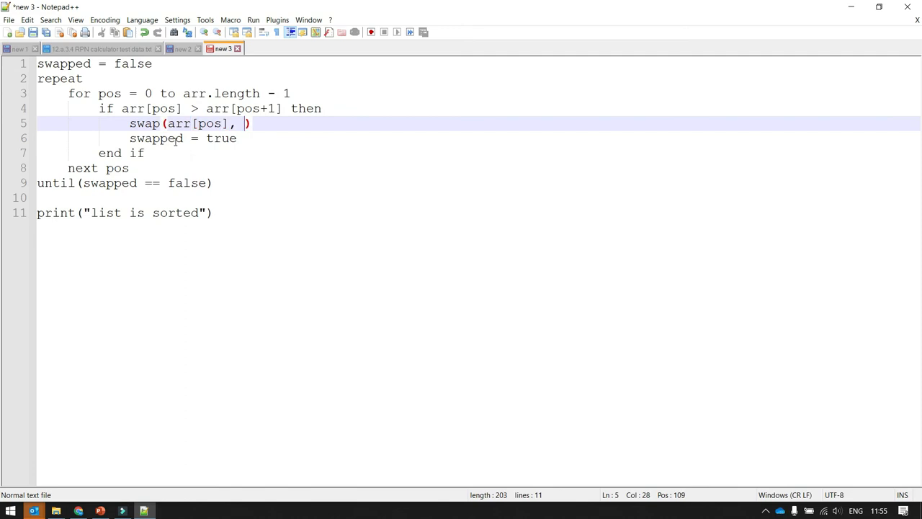
type("arr")
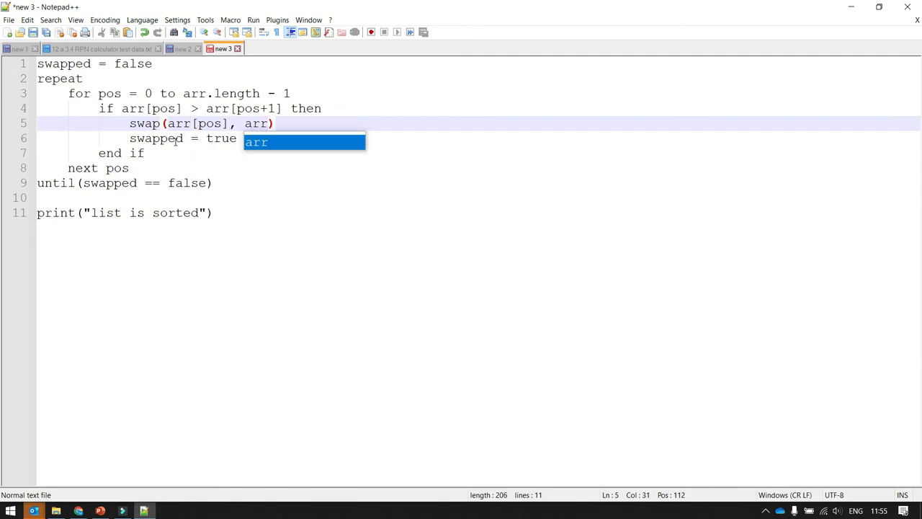
type("[pos")
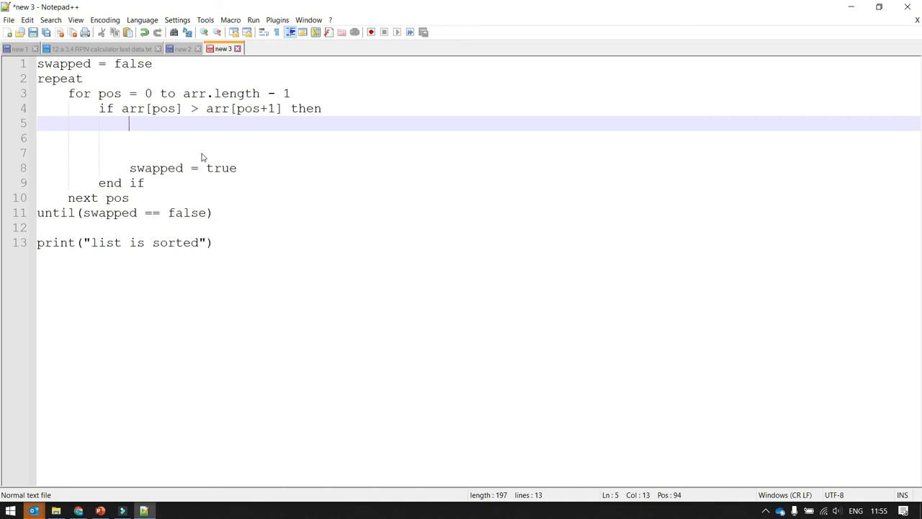
Write temp = arr[pos] and arr[pos] = arr[pos+1], fixing the =1 typo
type("temp = a")
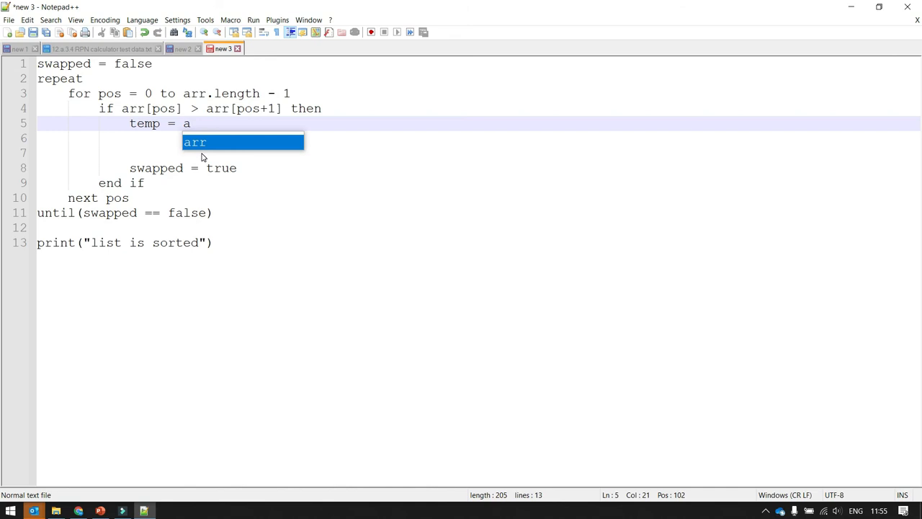
type("rr[pos")
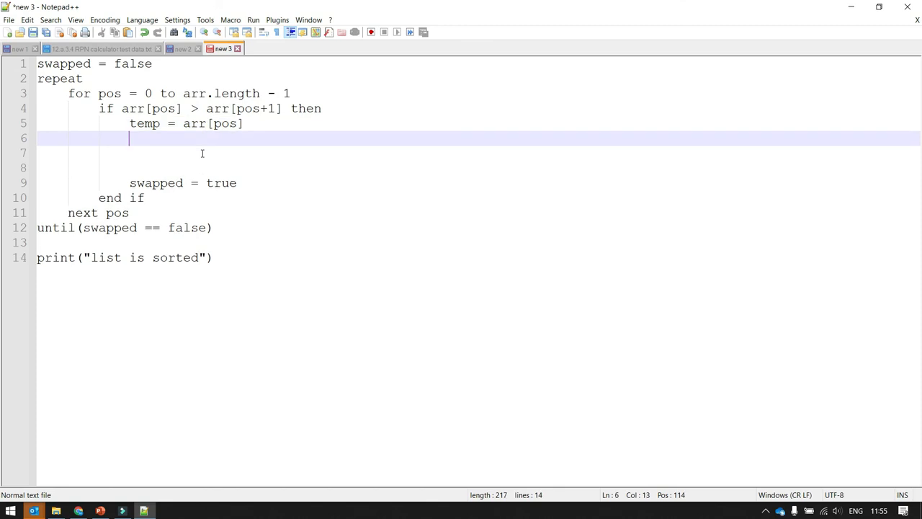
type("arr[")
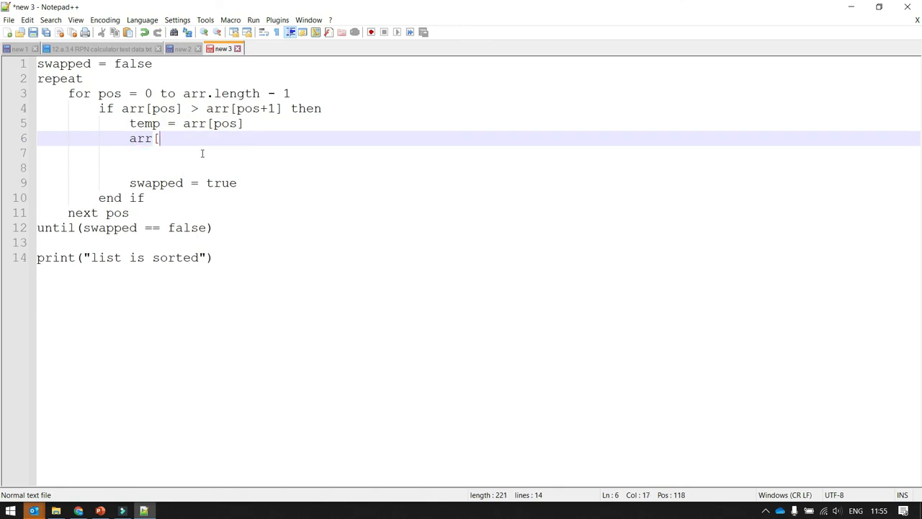
type("pos] =")
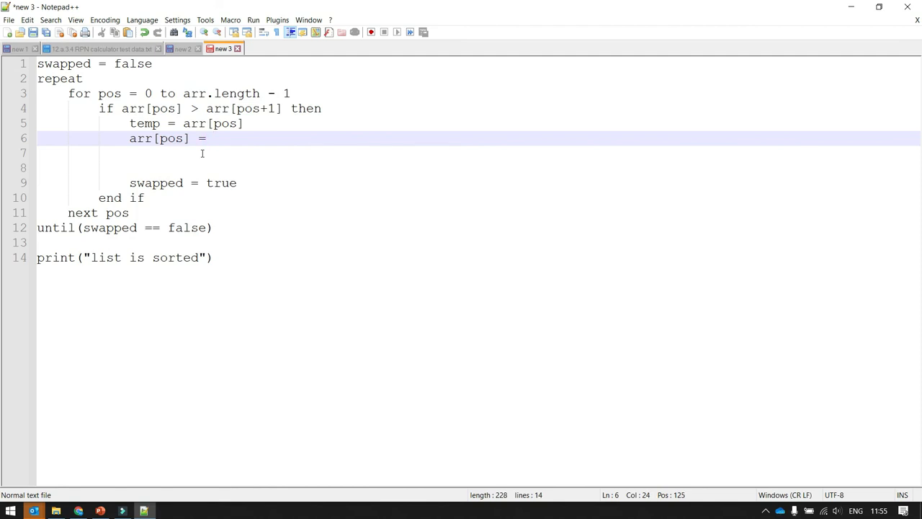
type("arr[")
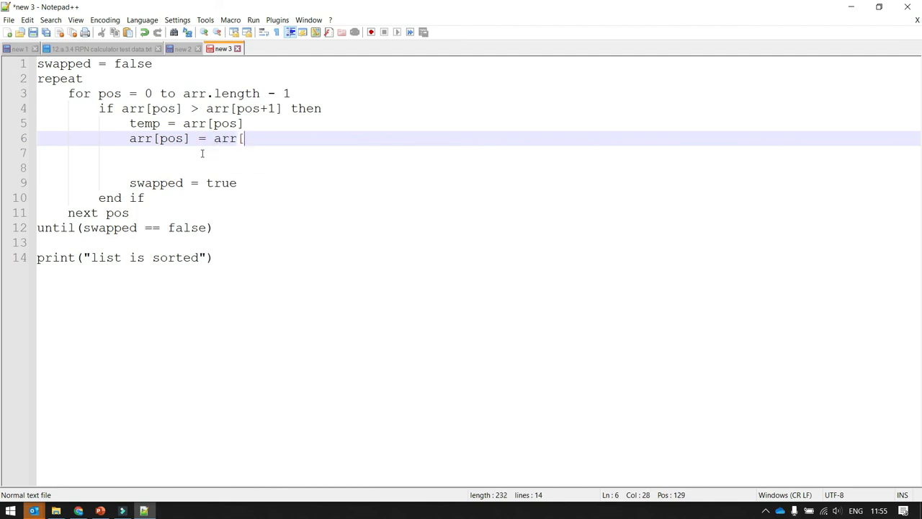
type("pos=1")
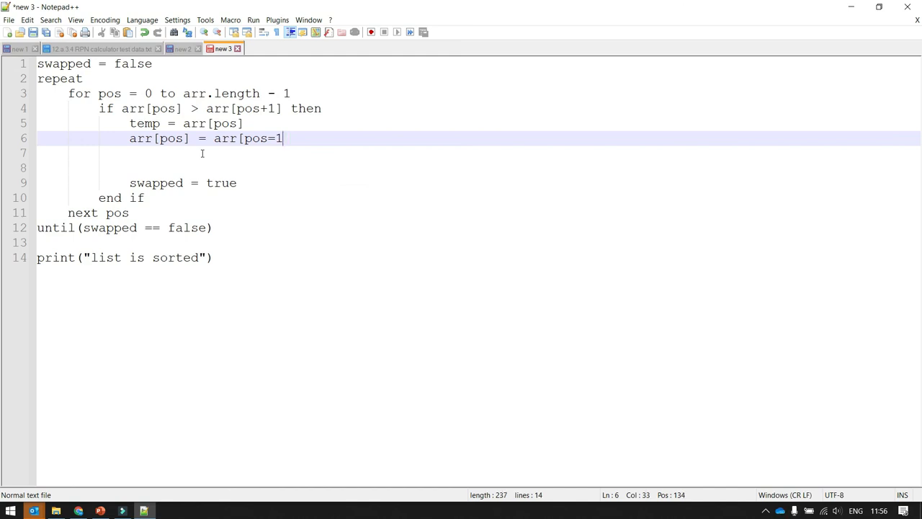
key("BackSpace")
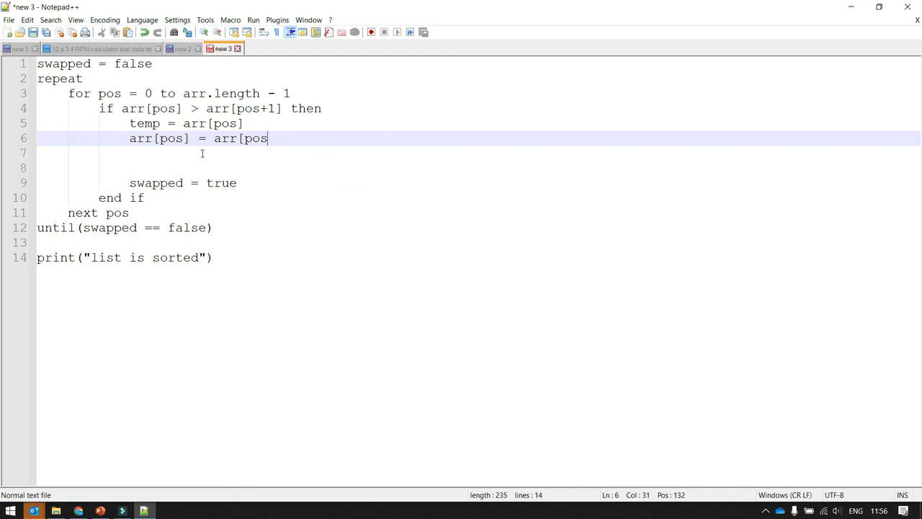
type("+1]")
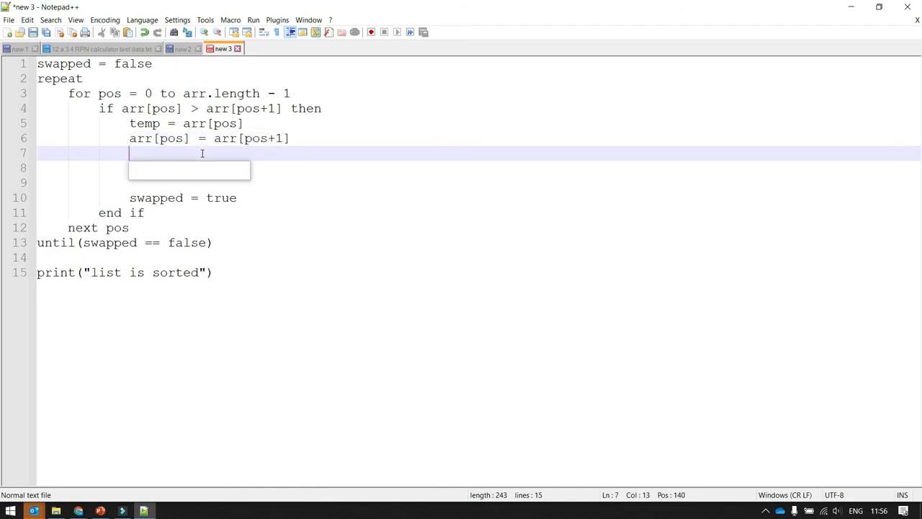
Add arr[pos+1] = temp and remove the blank lines before swapped = true
type("arr[")
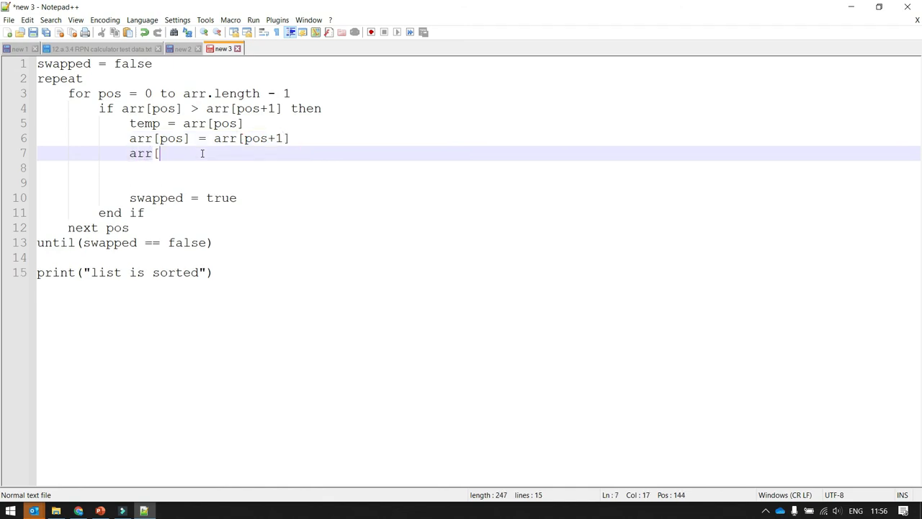
type("pos+")
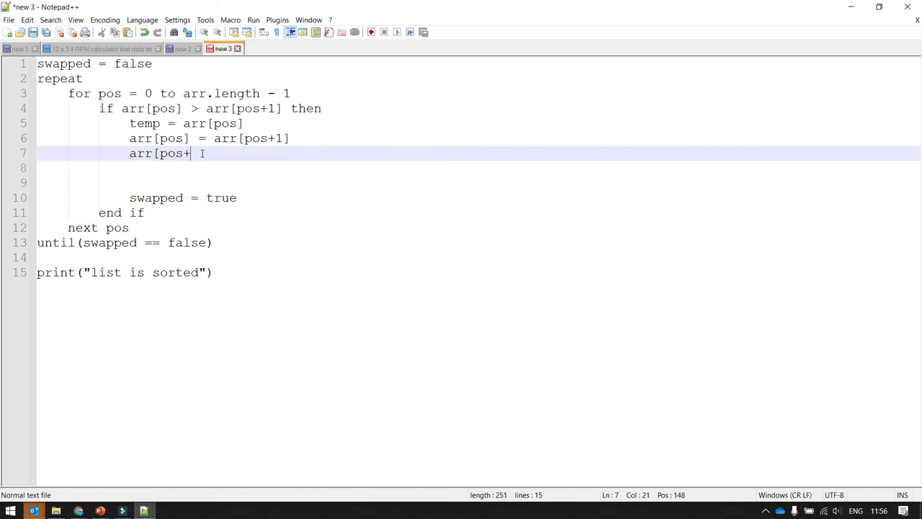
type("1]")
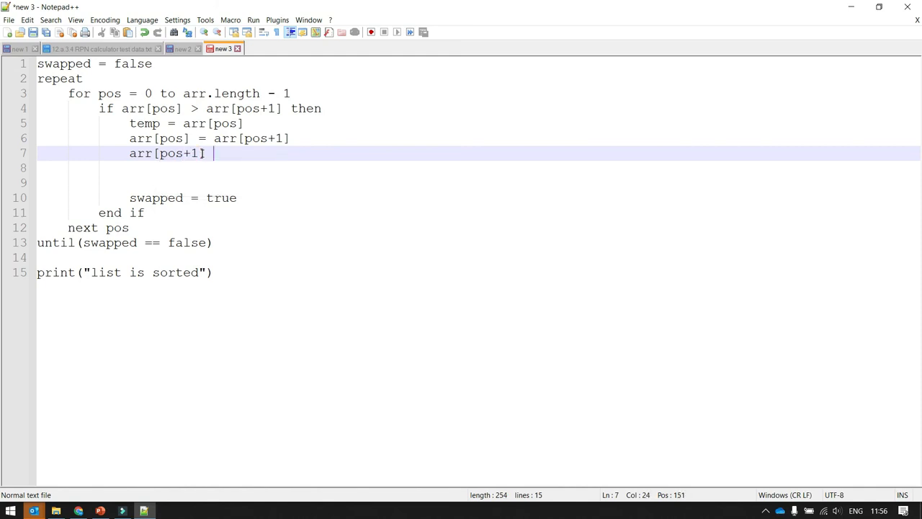
type("= temp")
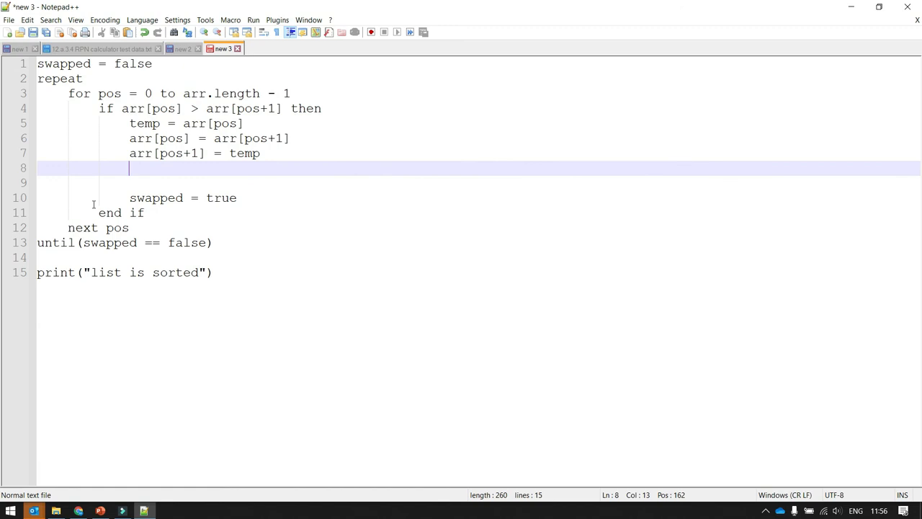
key("Backspace")
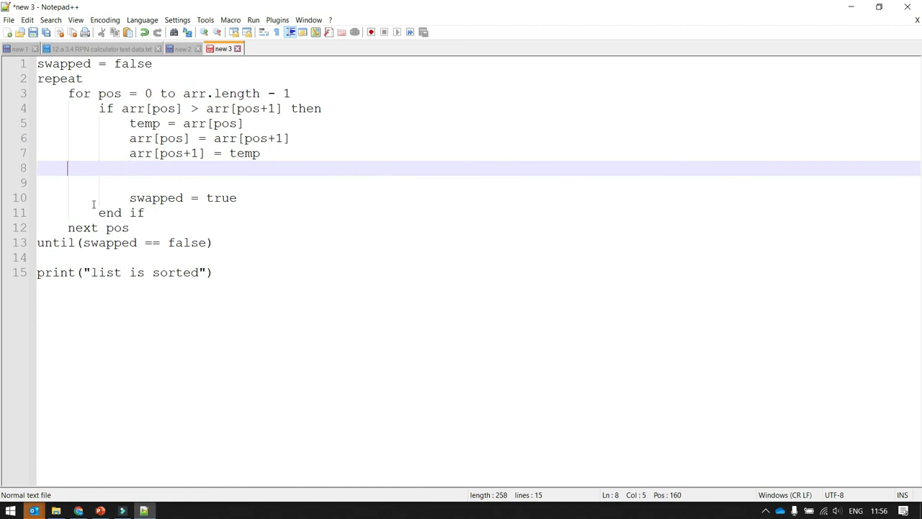
key("Backspace")
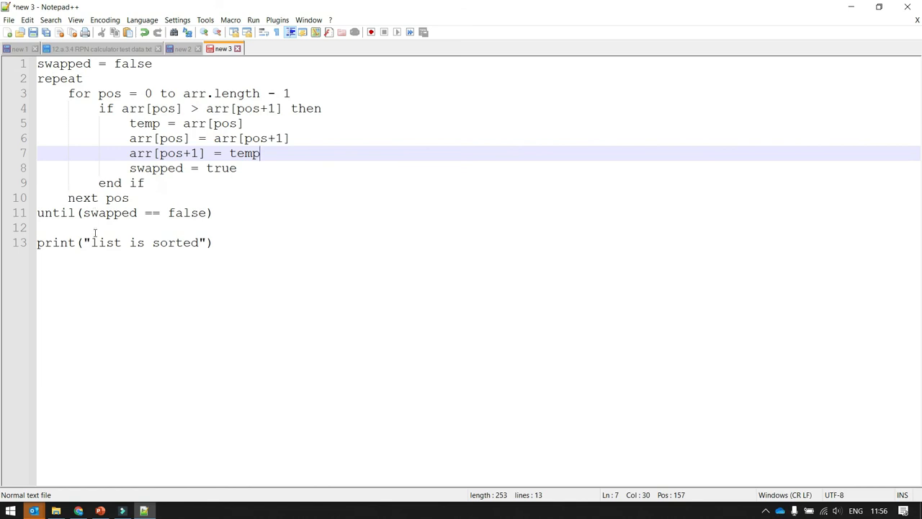
mouse_move(228, 187)
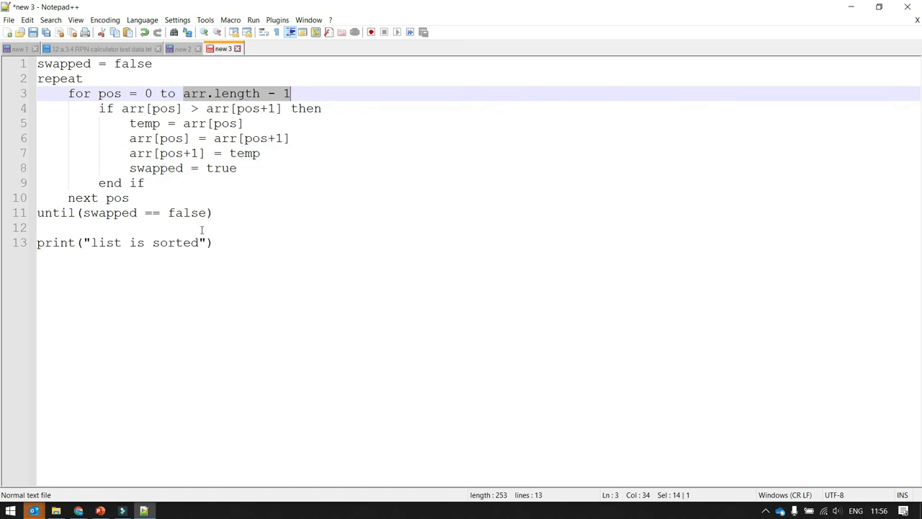
mouse_move(231, 275)
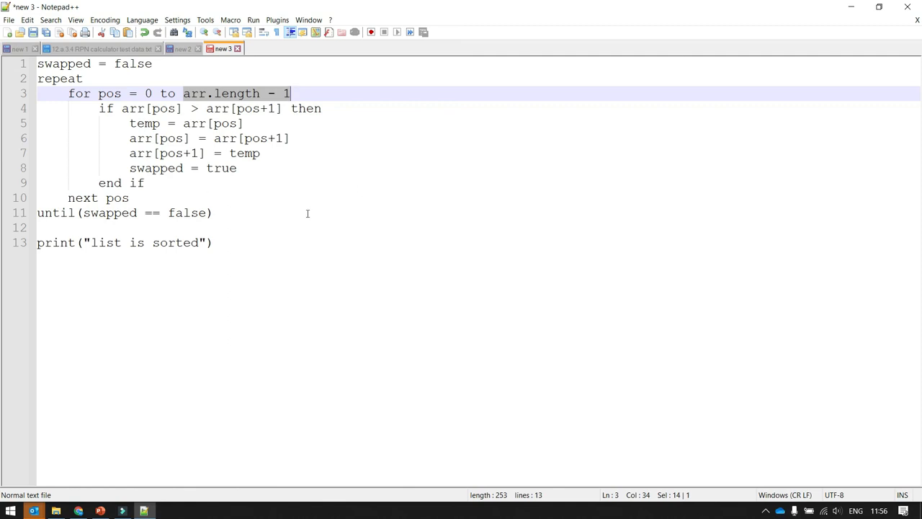
mouse_move(384, 121)
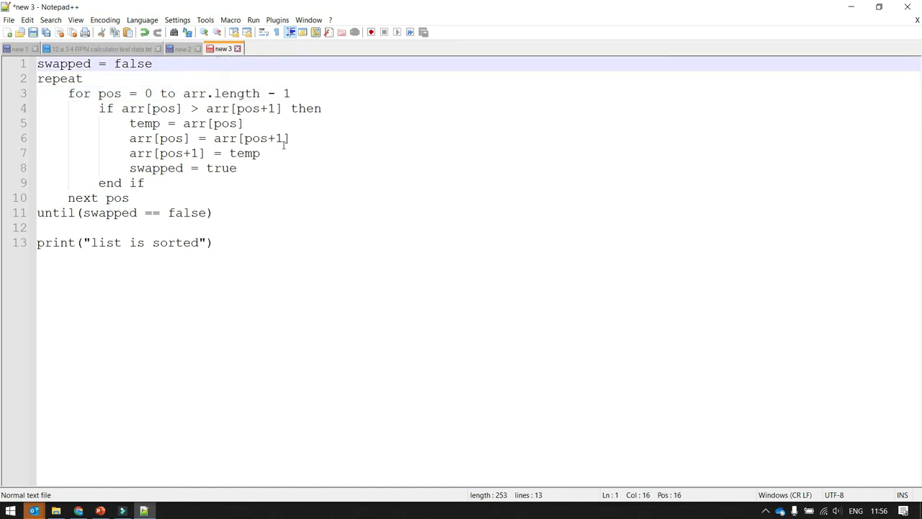
Comment swapped = false: Boolean flag indicates elements swapped, initialise before loop starts
type("/")
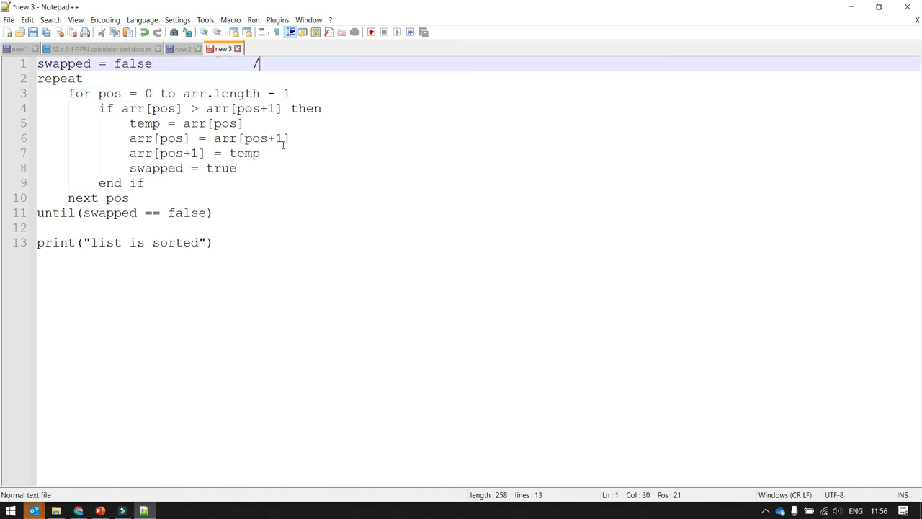
type("*")
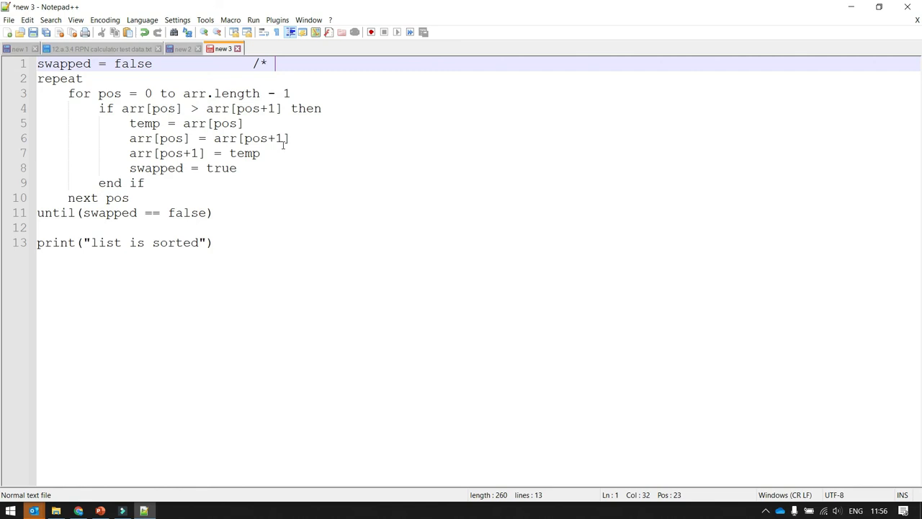
type("Boolean flag i")
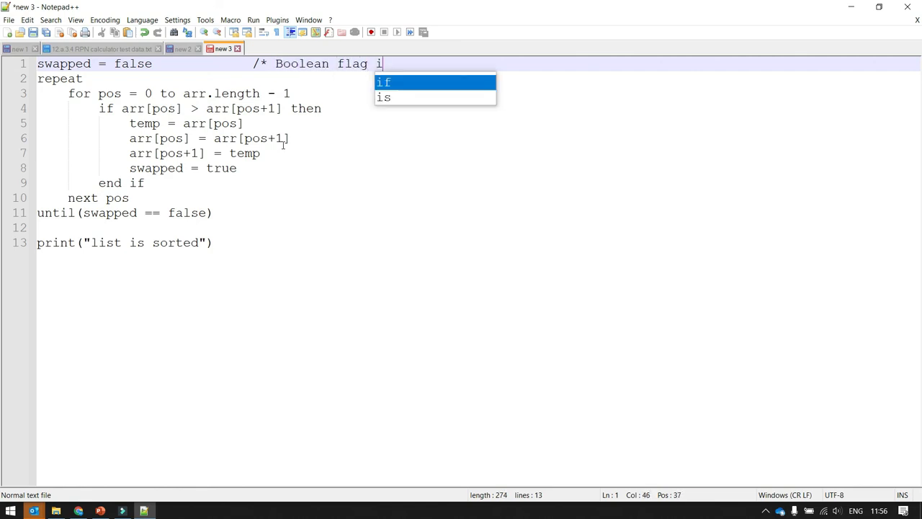
type("ndicates that")
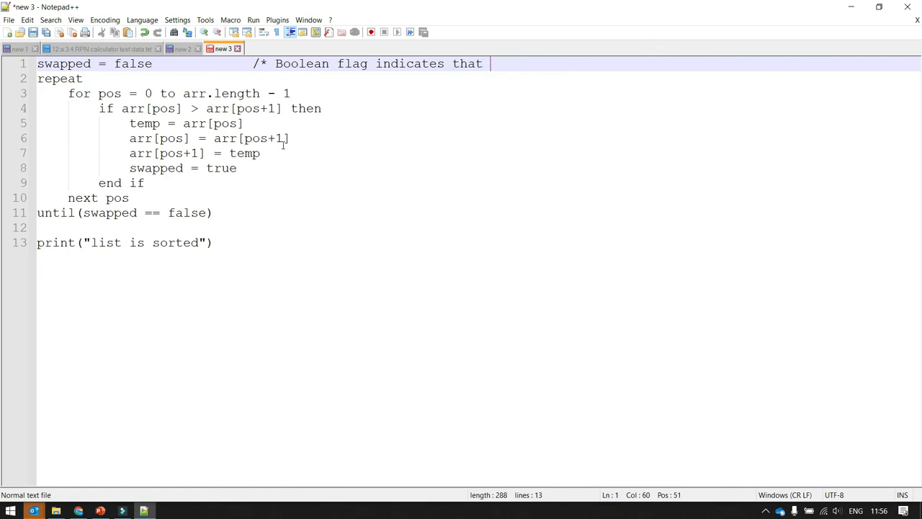
type("elements were swapped. Ini")
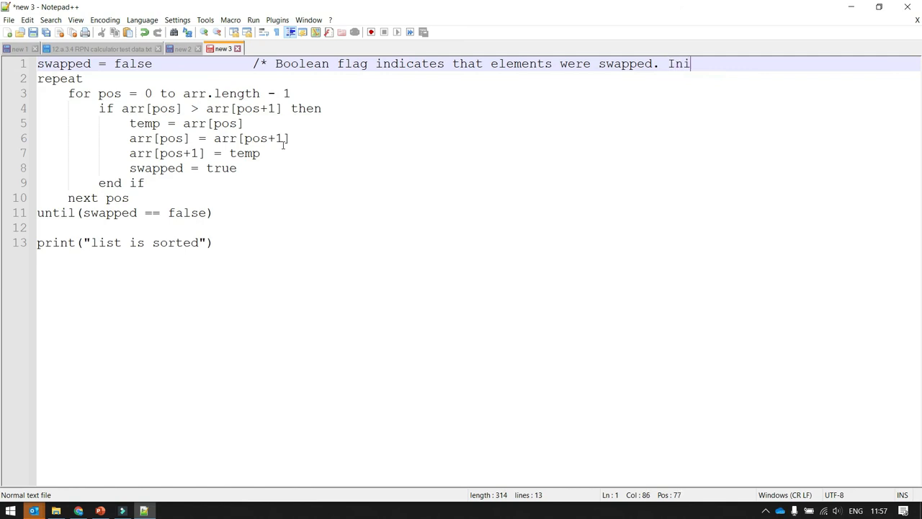
type("ti")
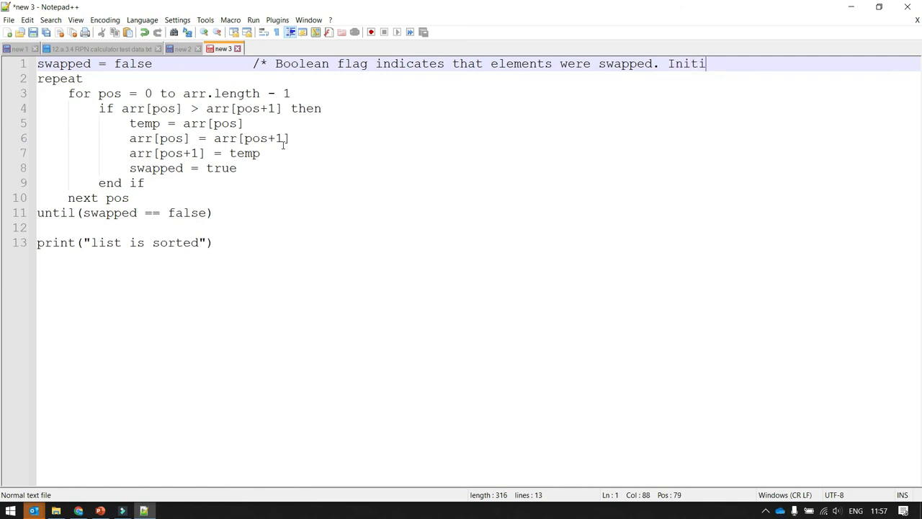
type("alise this")
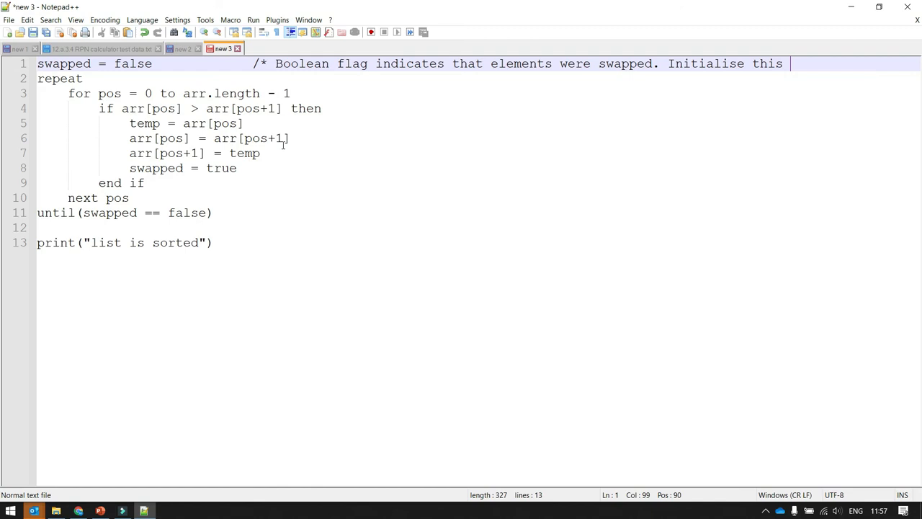
type("before the loop starts")
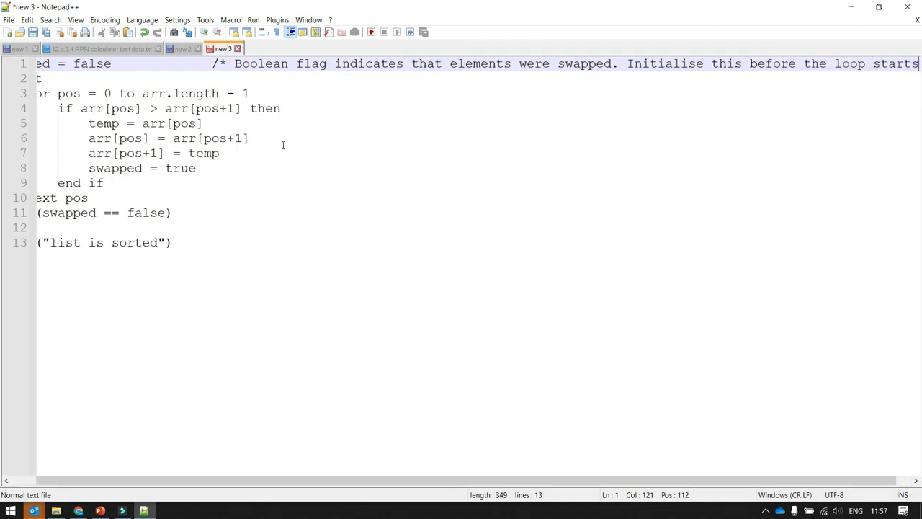
type("*/")
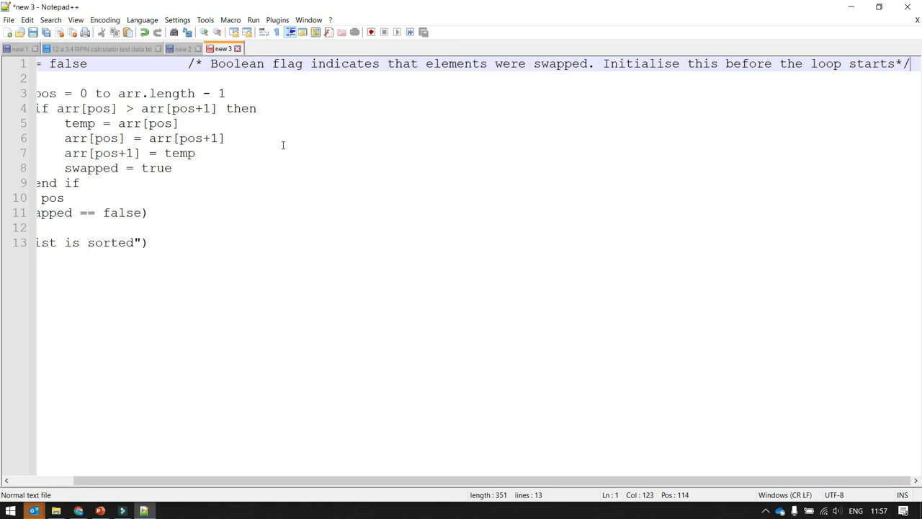
mouse_move(604, 63)
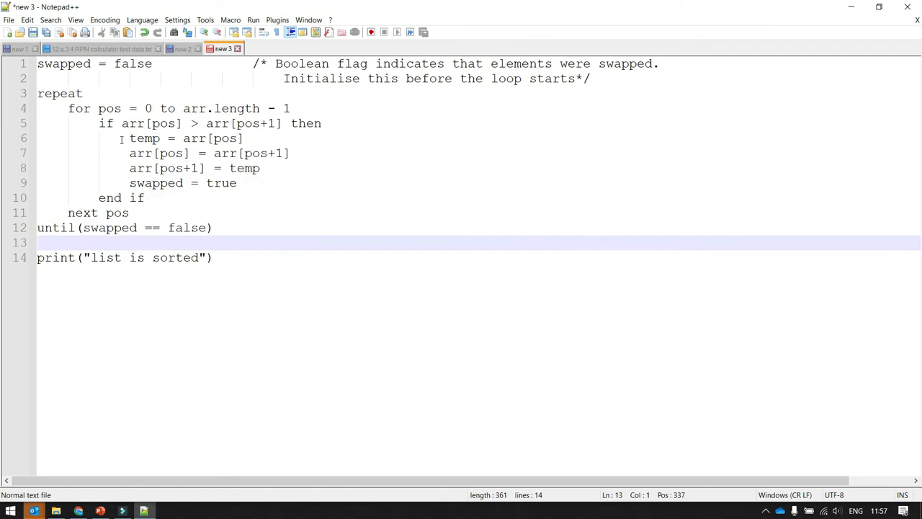
double_click(60, 94)
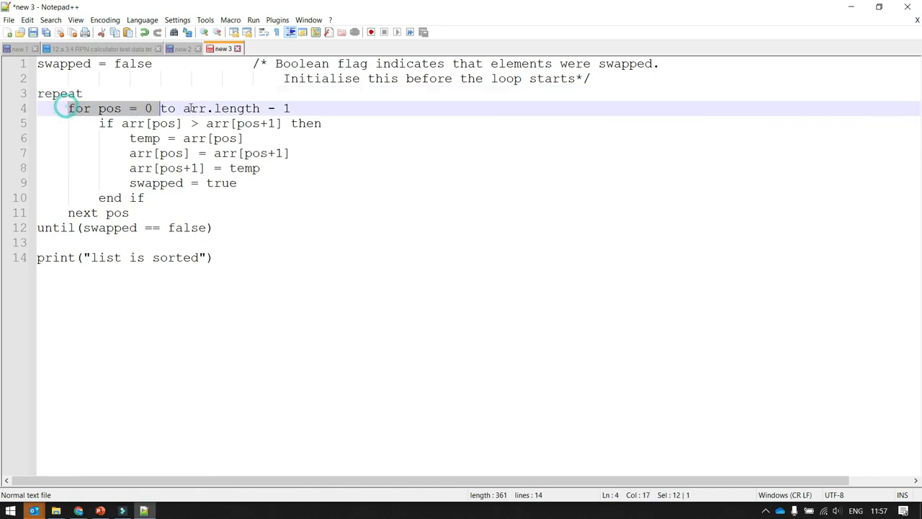
left_click_drag(160, 108, 291, 108)
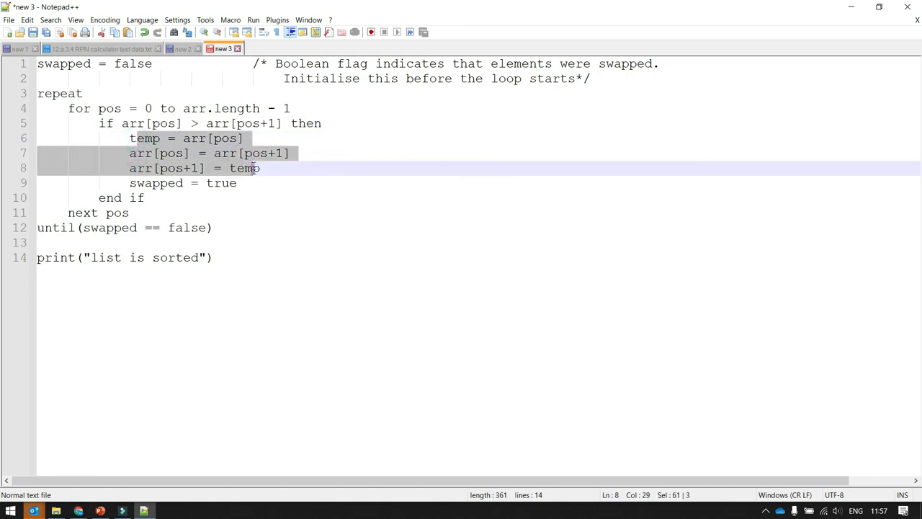
left_click(131, 182)
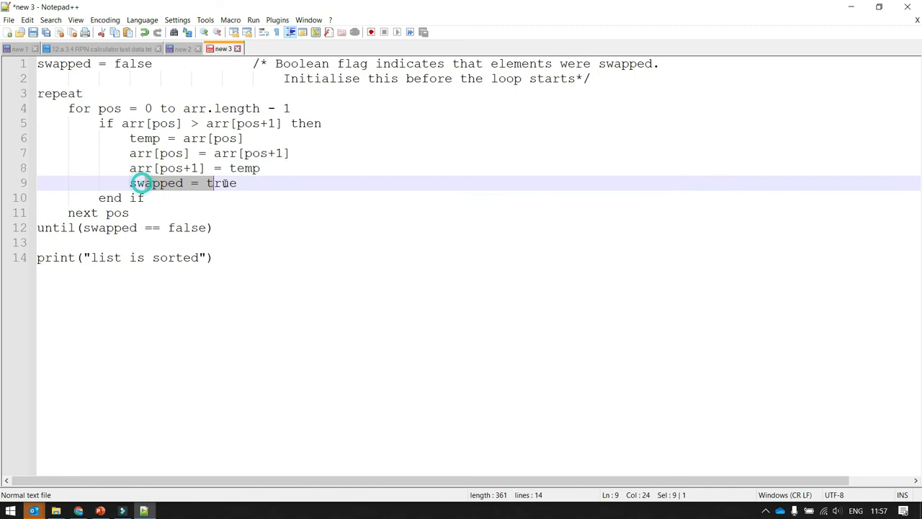